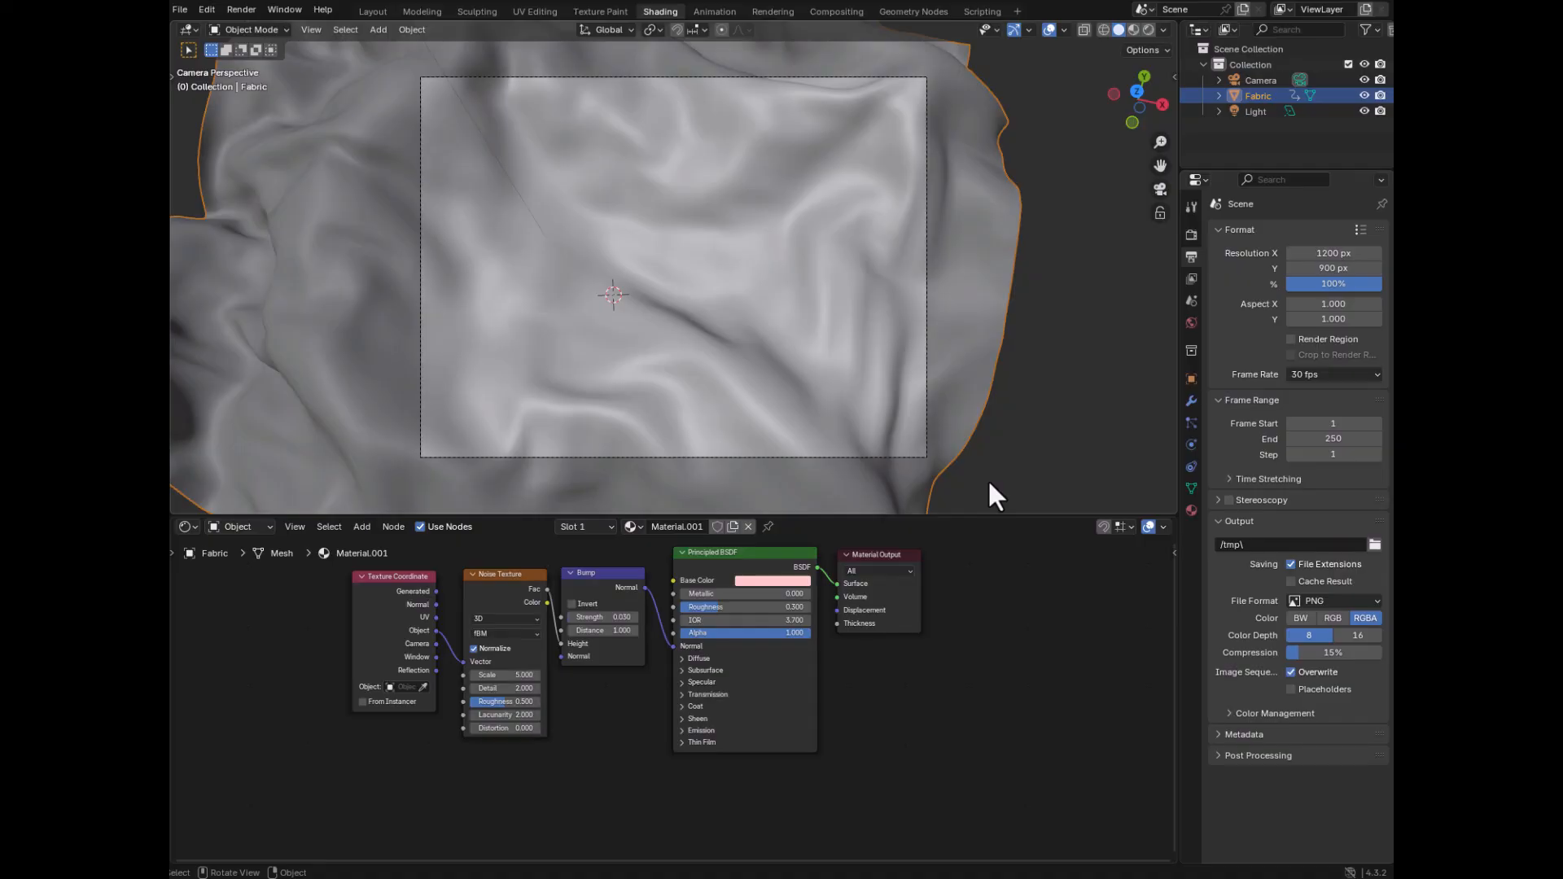
mouse_move(1069, 367)
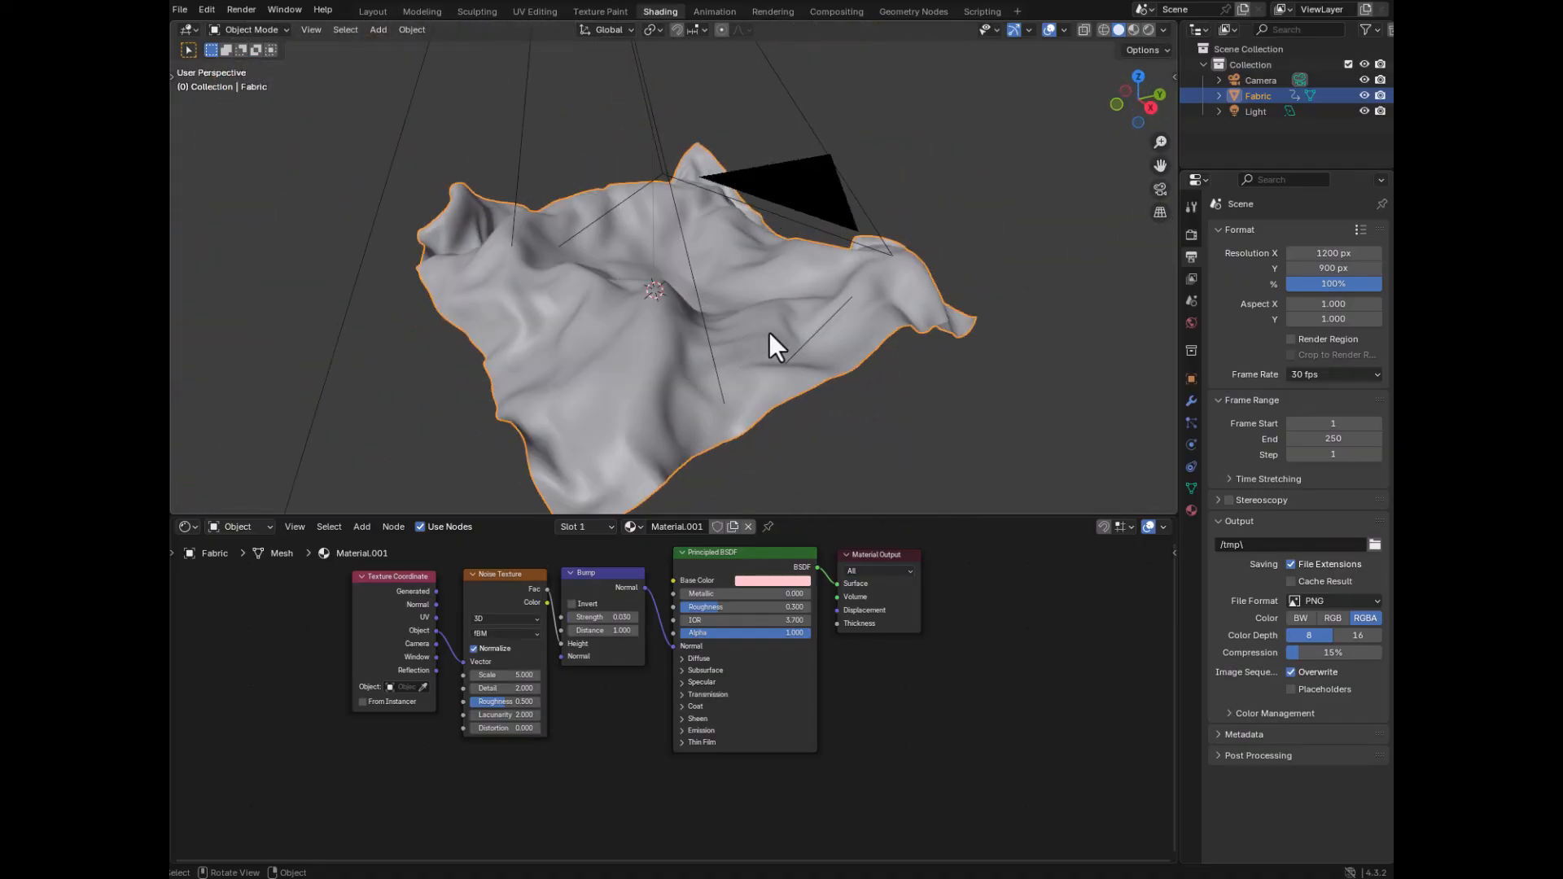
mouse_move(806, 324)
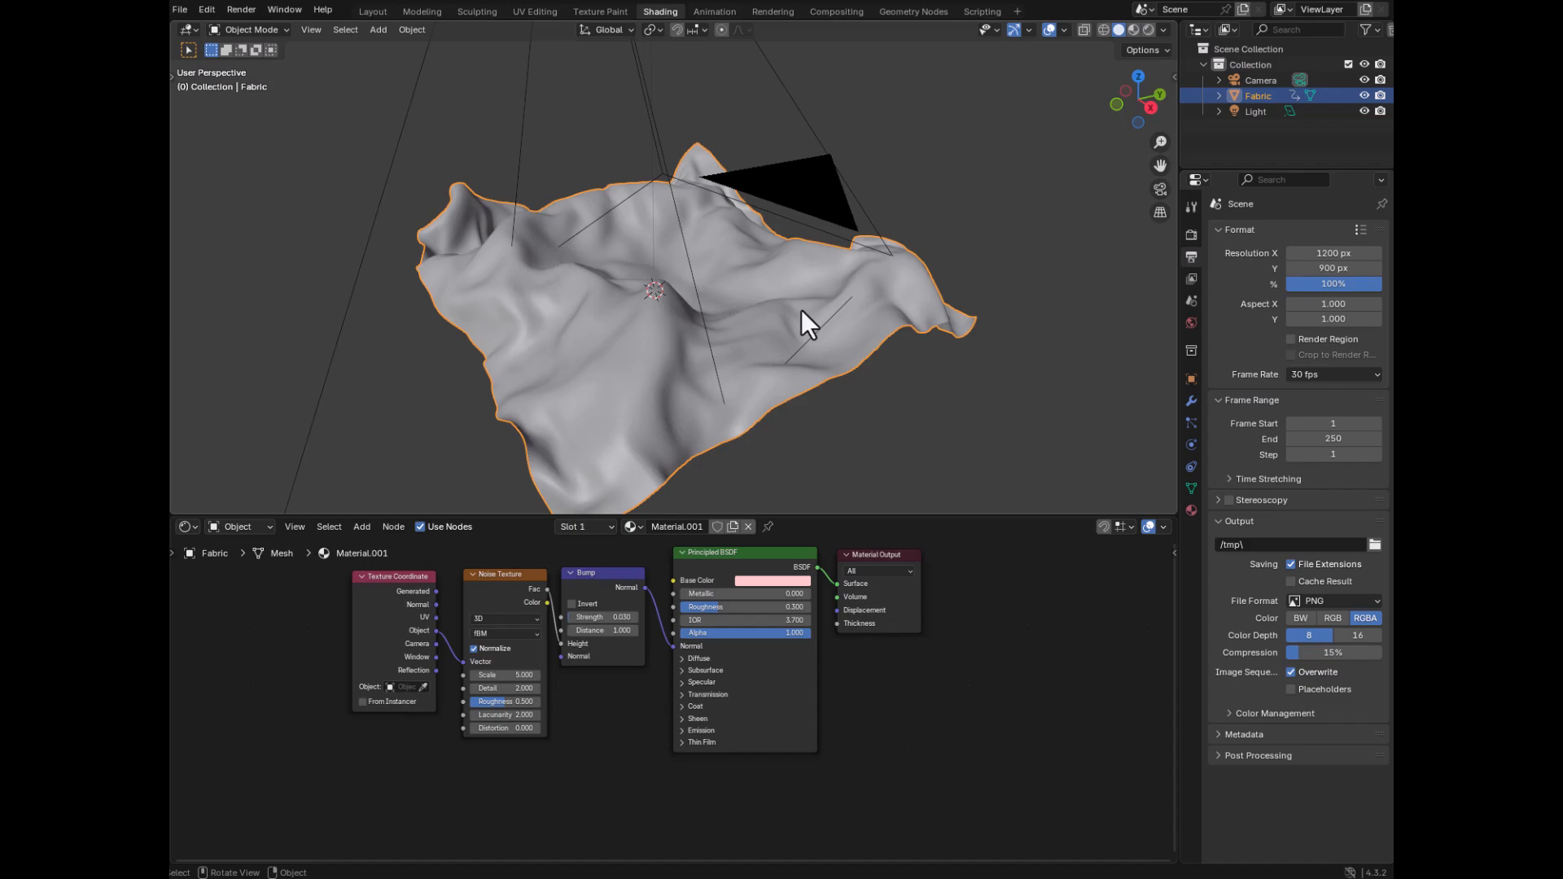
mouse_move(573, 267)
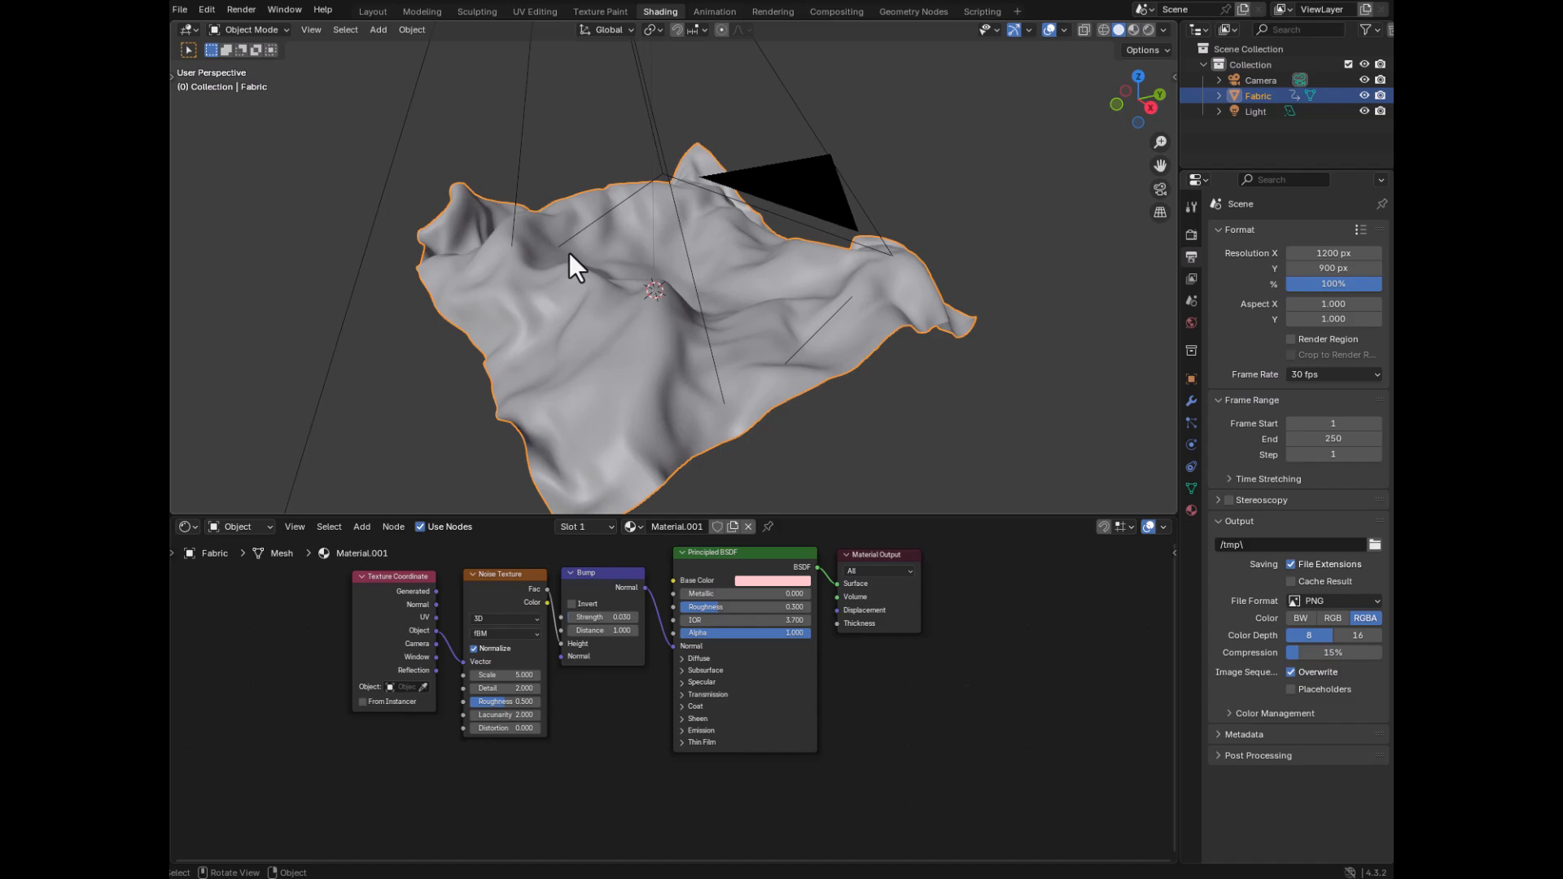
mouse_move(755, 267)
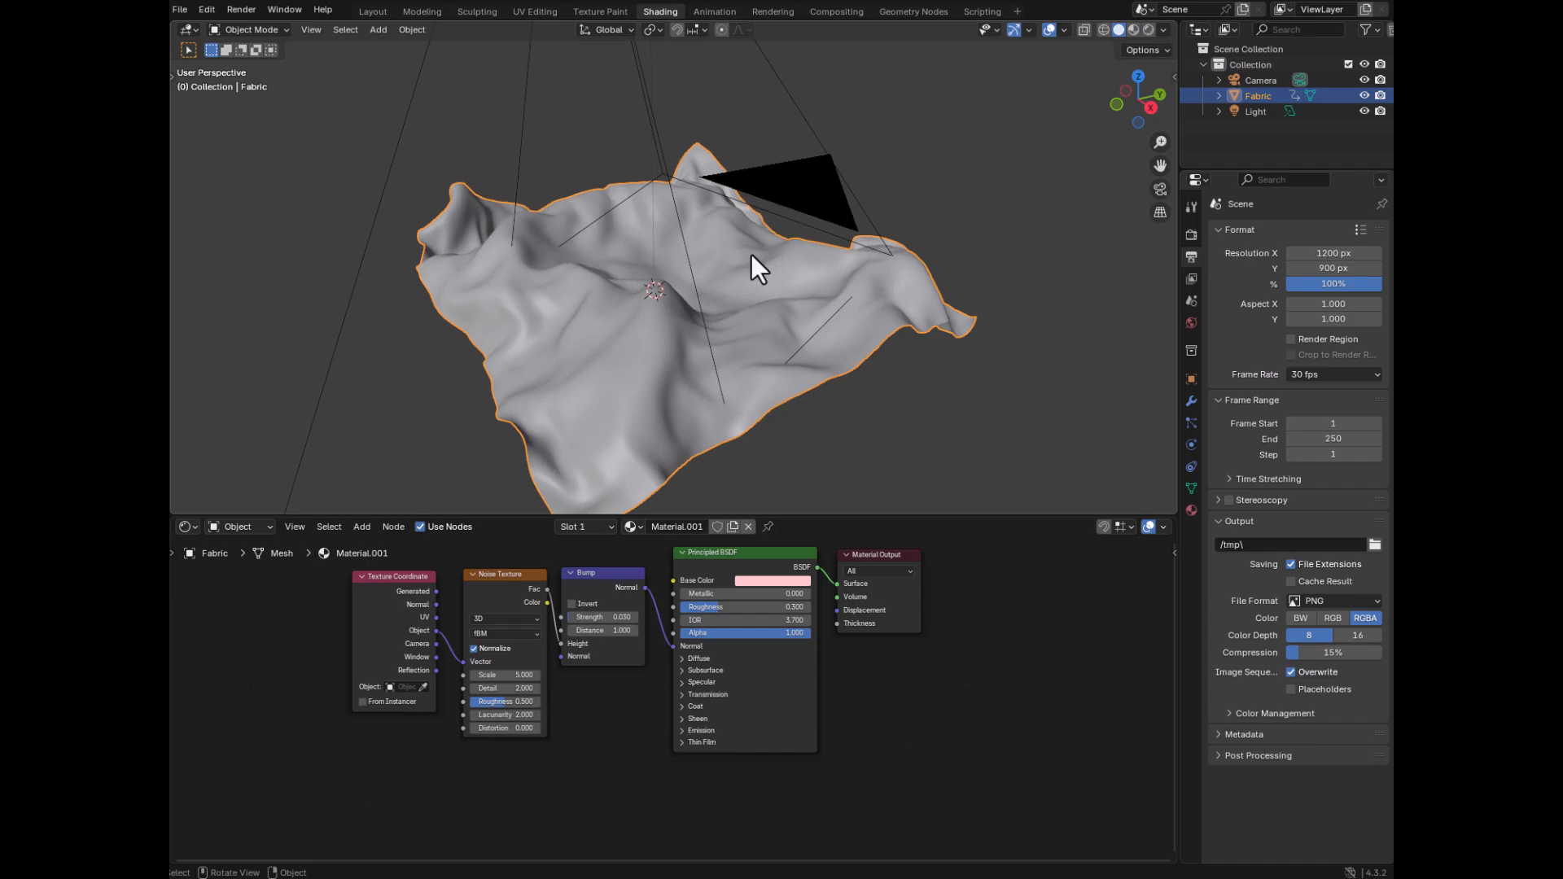
mouse_move(752, 348)
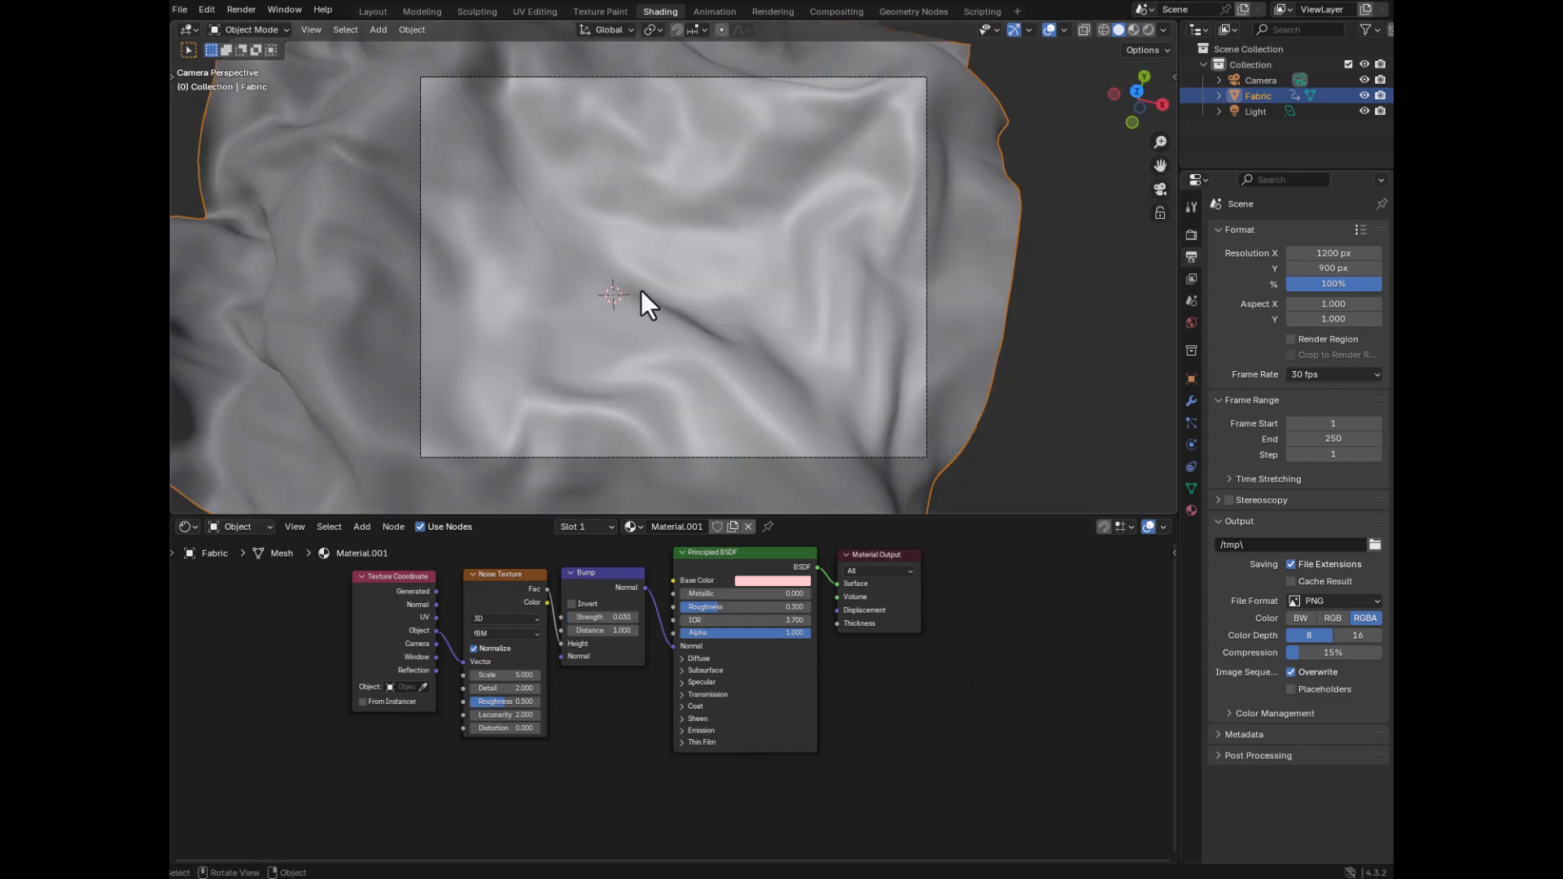
mouse_move(803, 593)
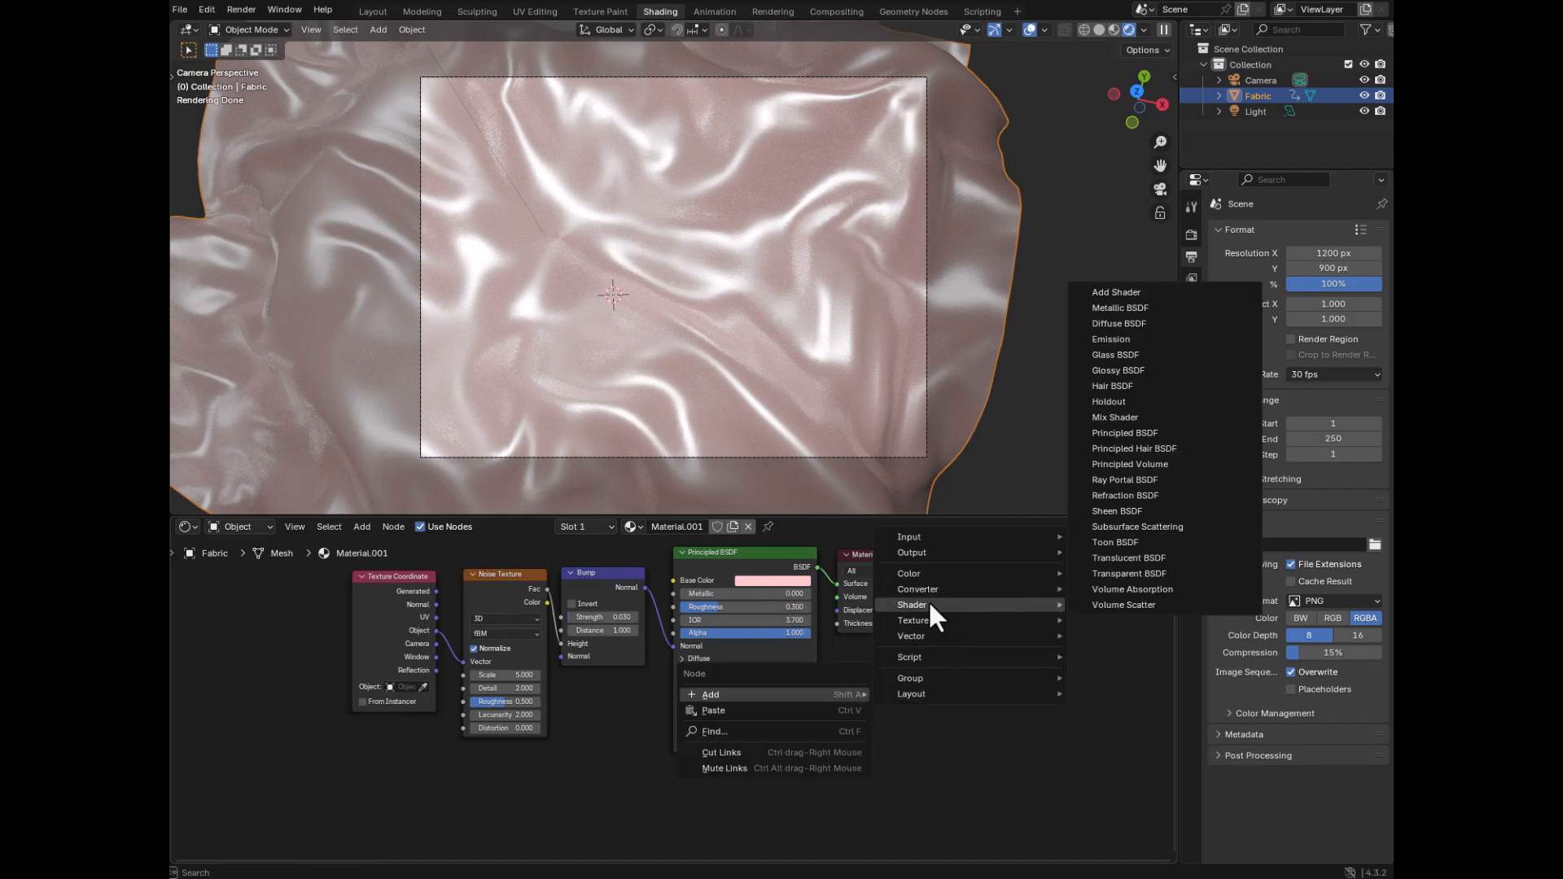
mouse_move(1156, 459)
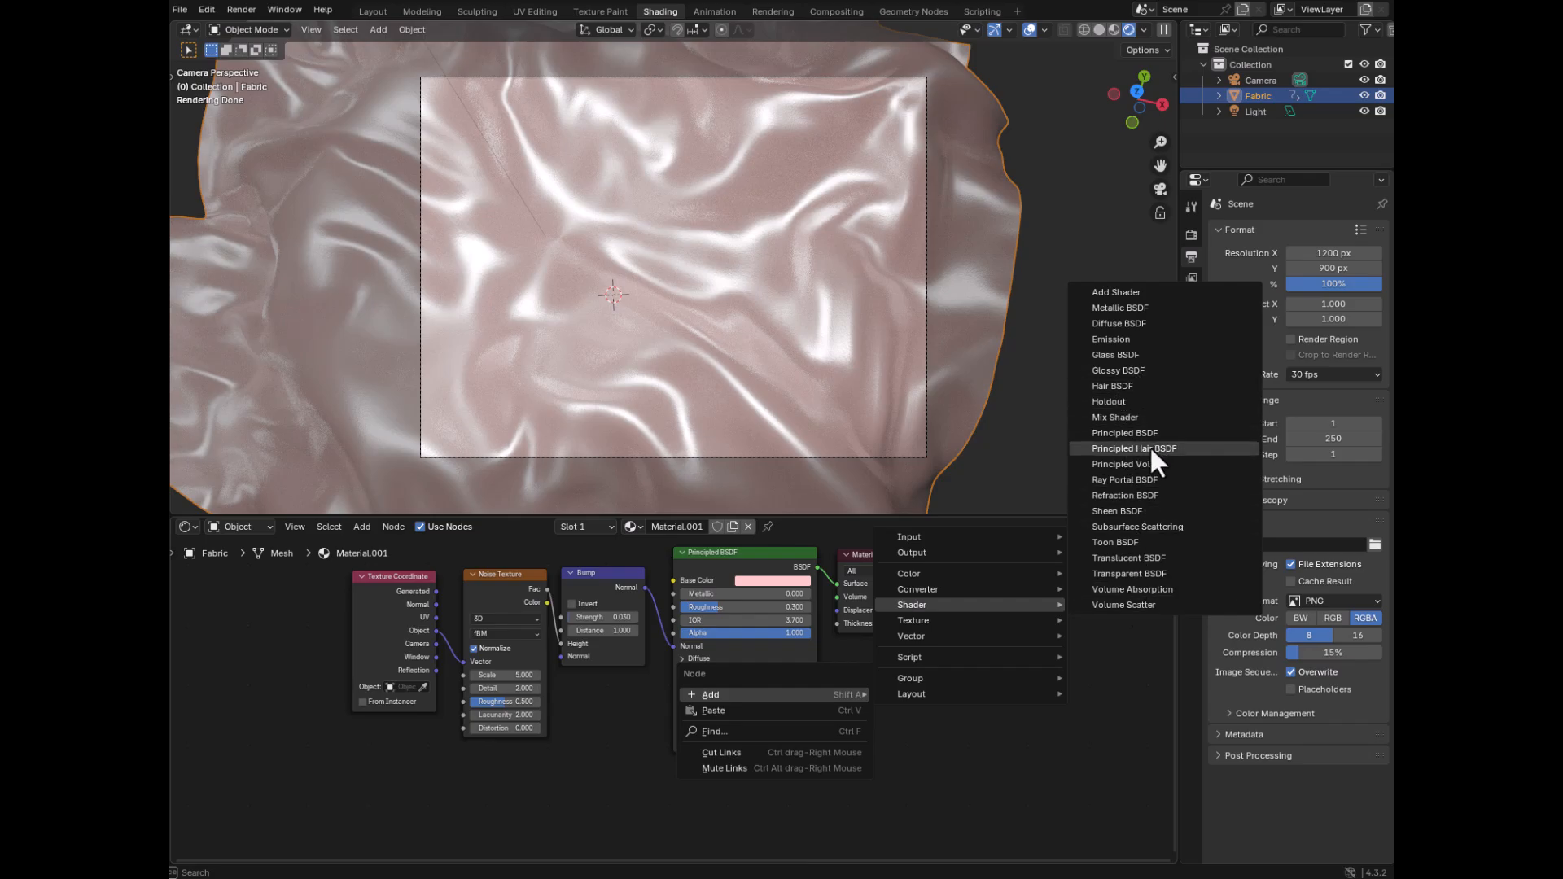
- Place a second Principled BSDF node in the fabric material beside the original
left_click(1124, 433)
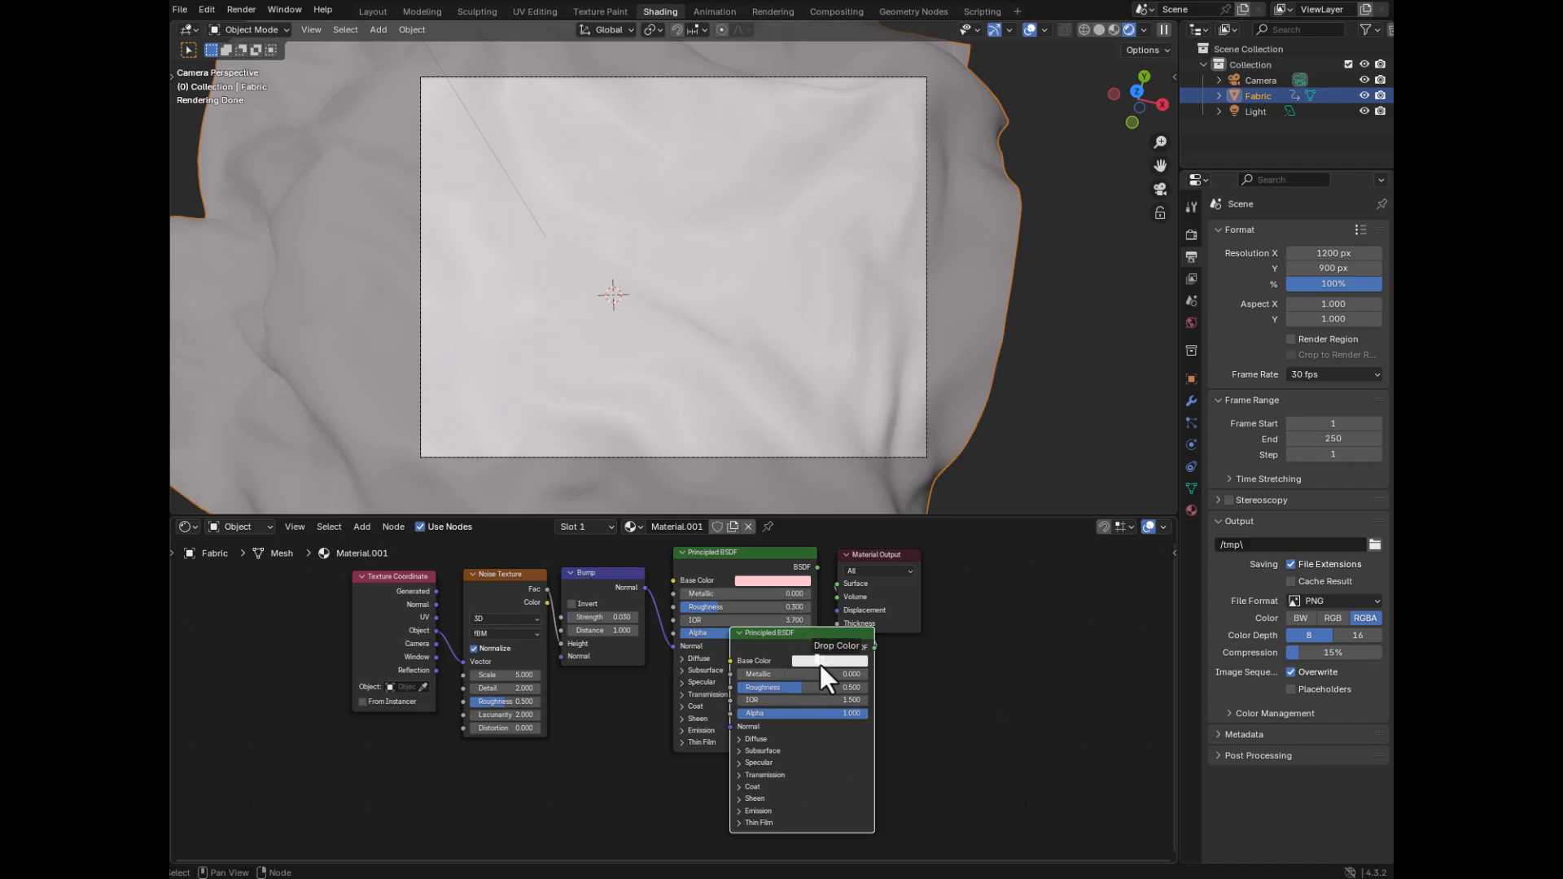
- Give the new shader a pink base colour, roughness 0.136 and IOR 4.0 for glossy pink fabric
left_click(831, 659)
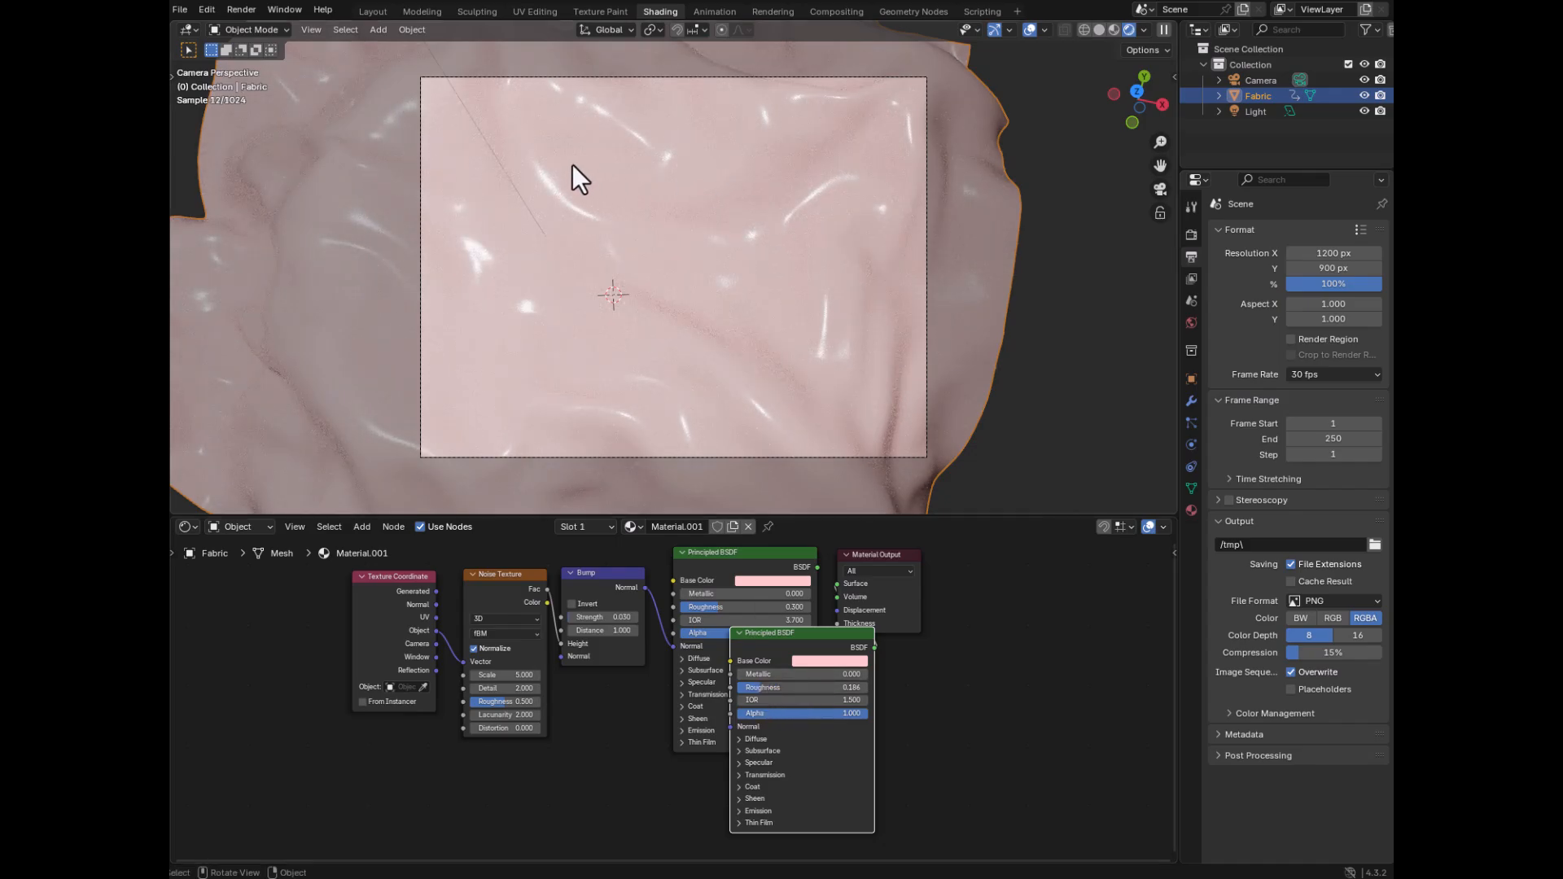
mouse_move(798, 698)
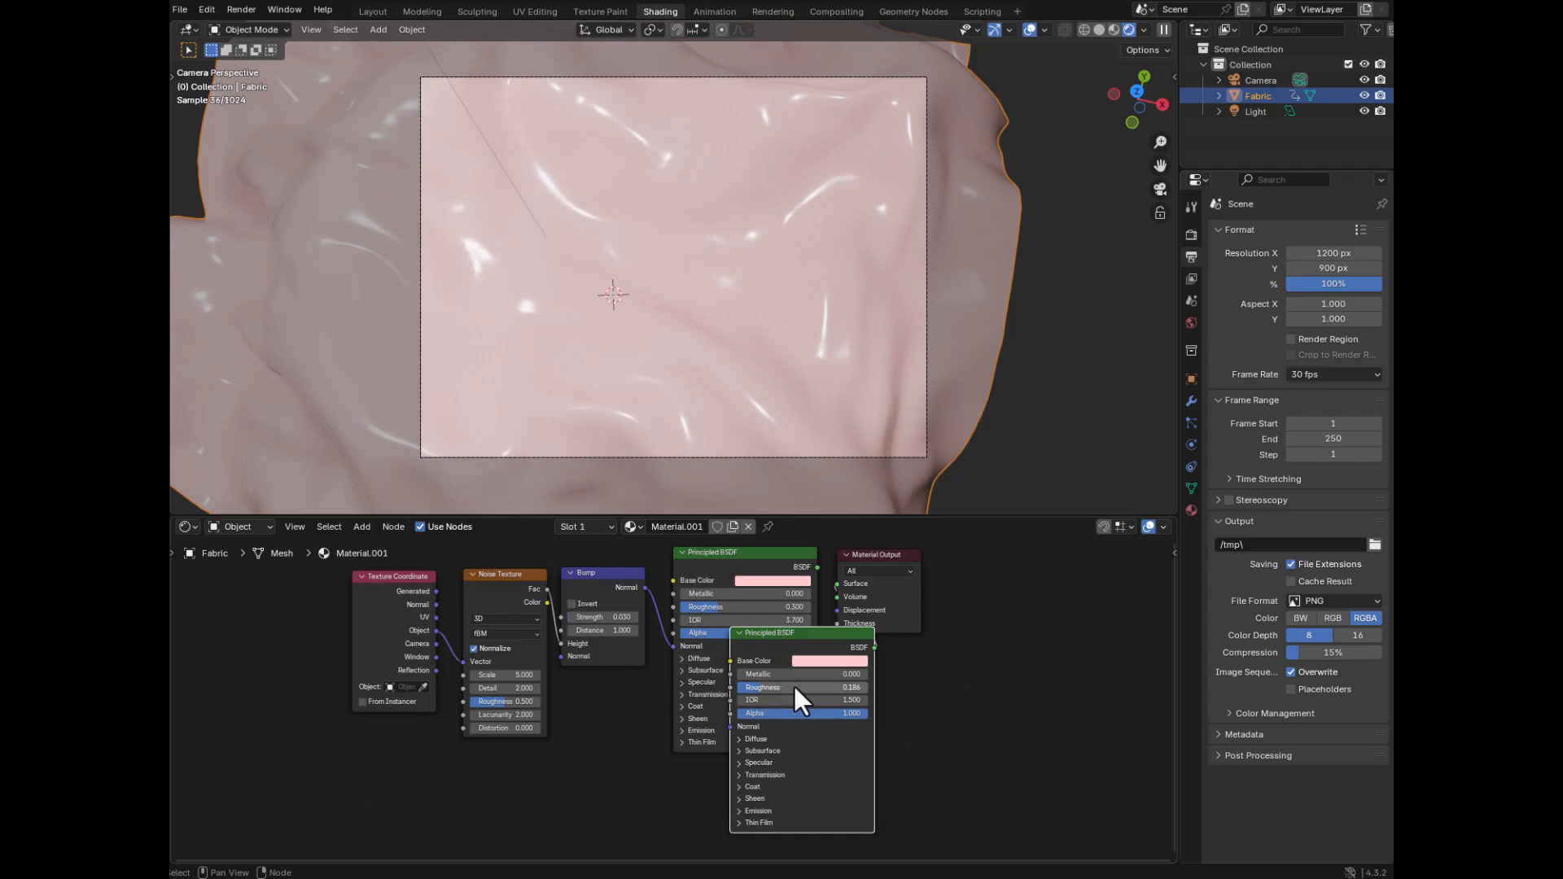
mouse_move(598, 233)
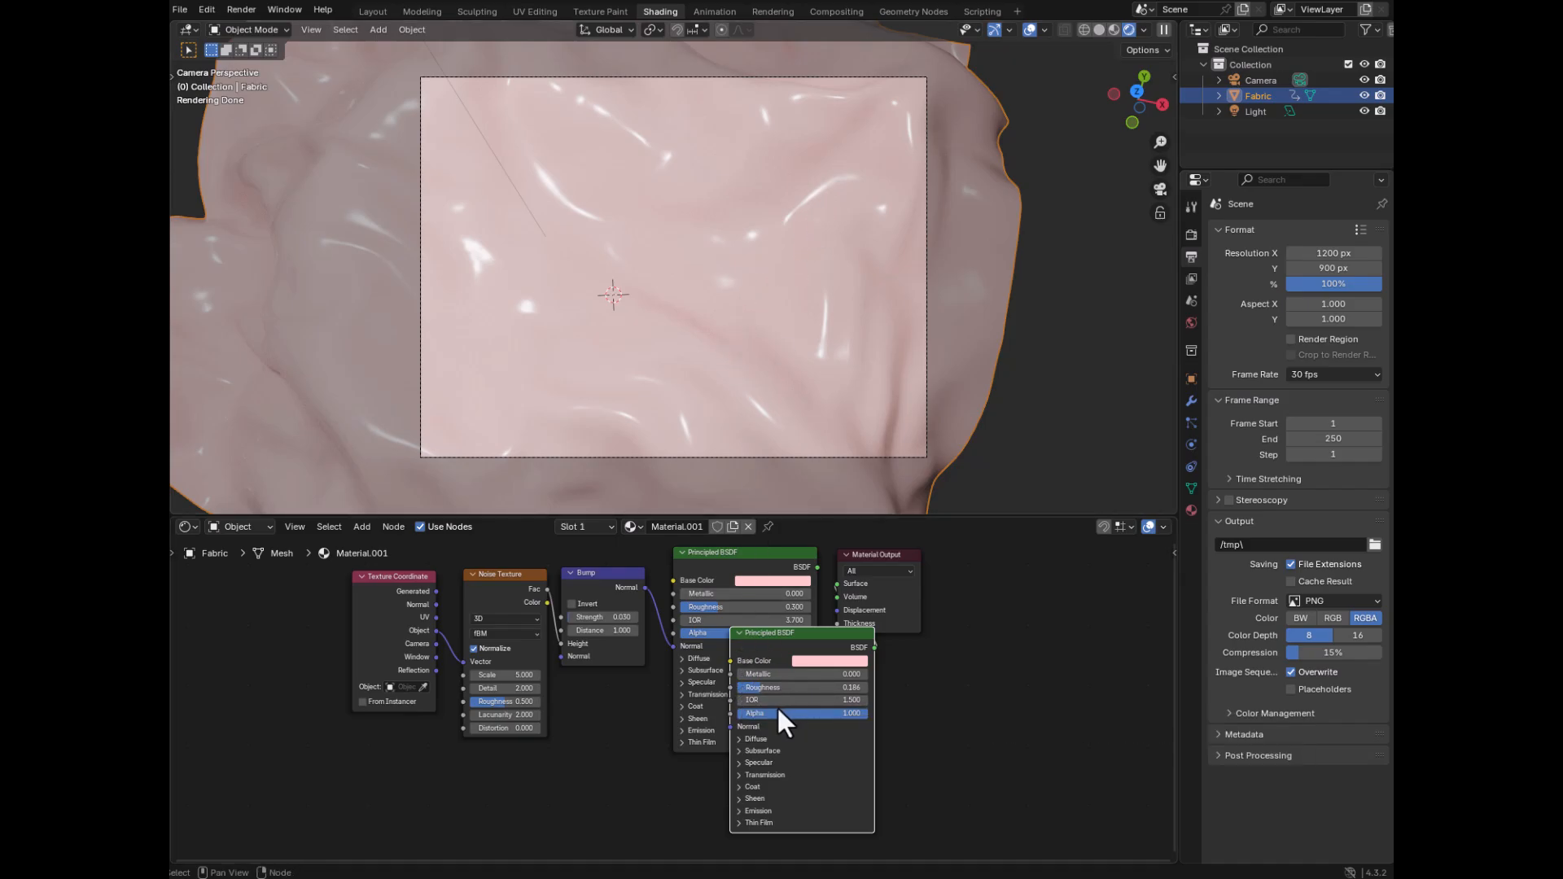
left_click(797, 687)
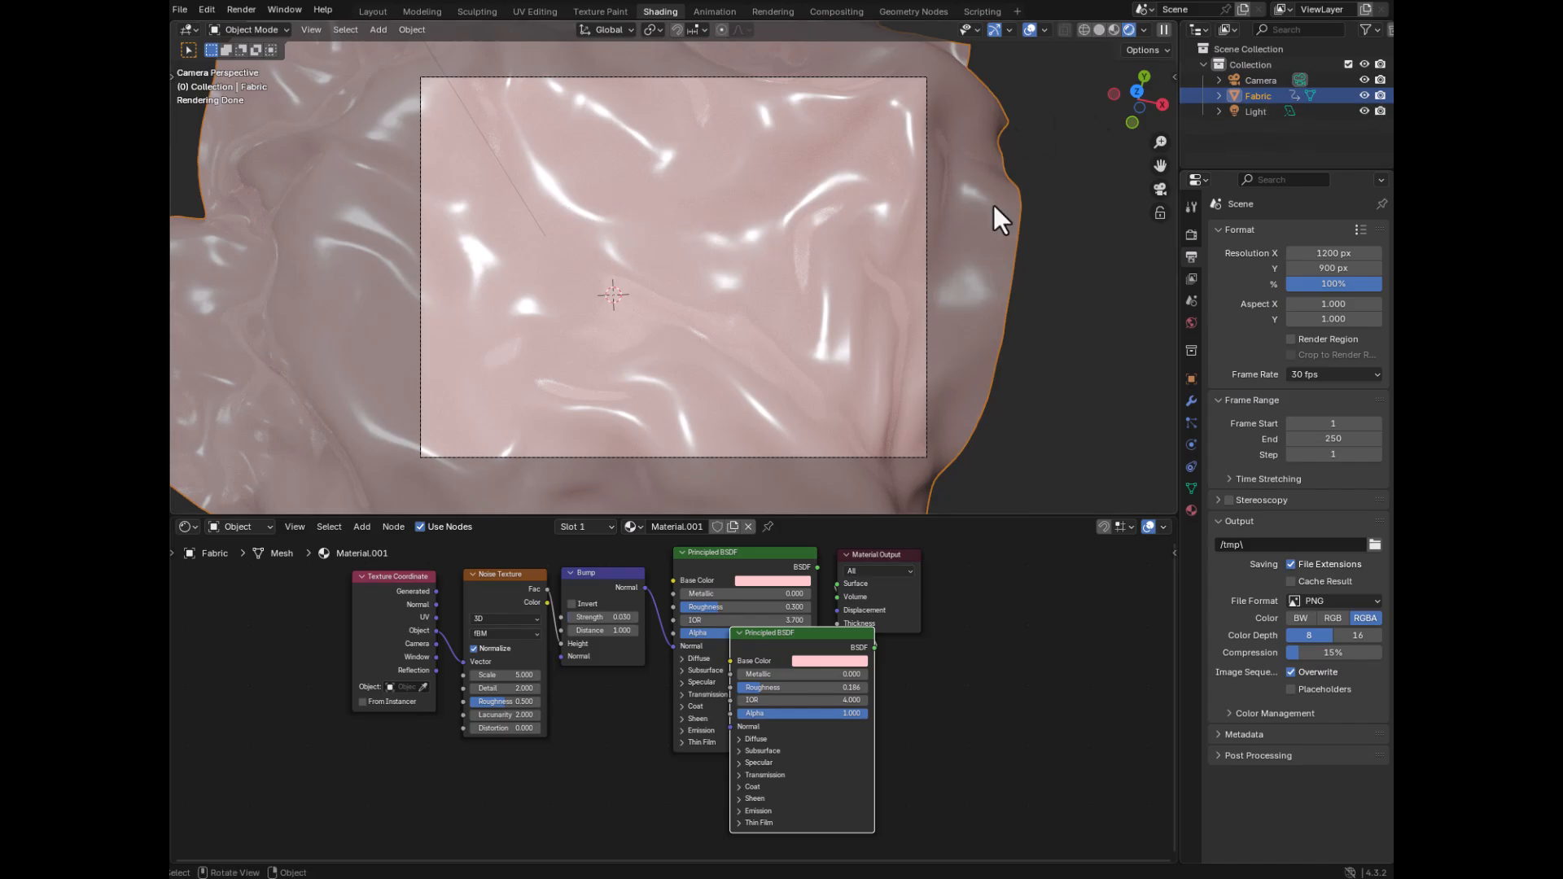
mouse_move(674, 366)
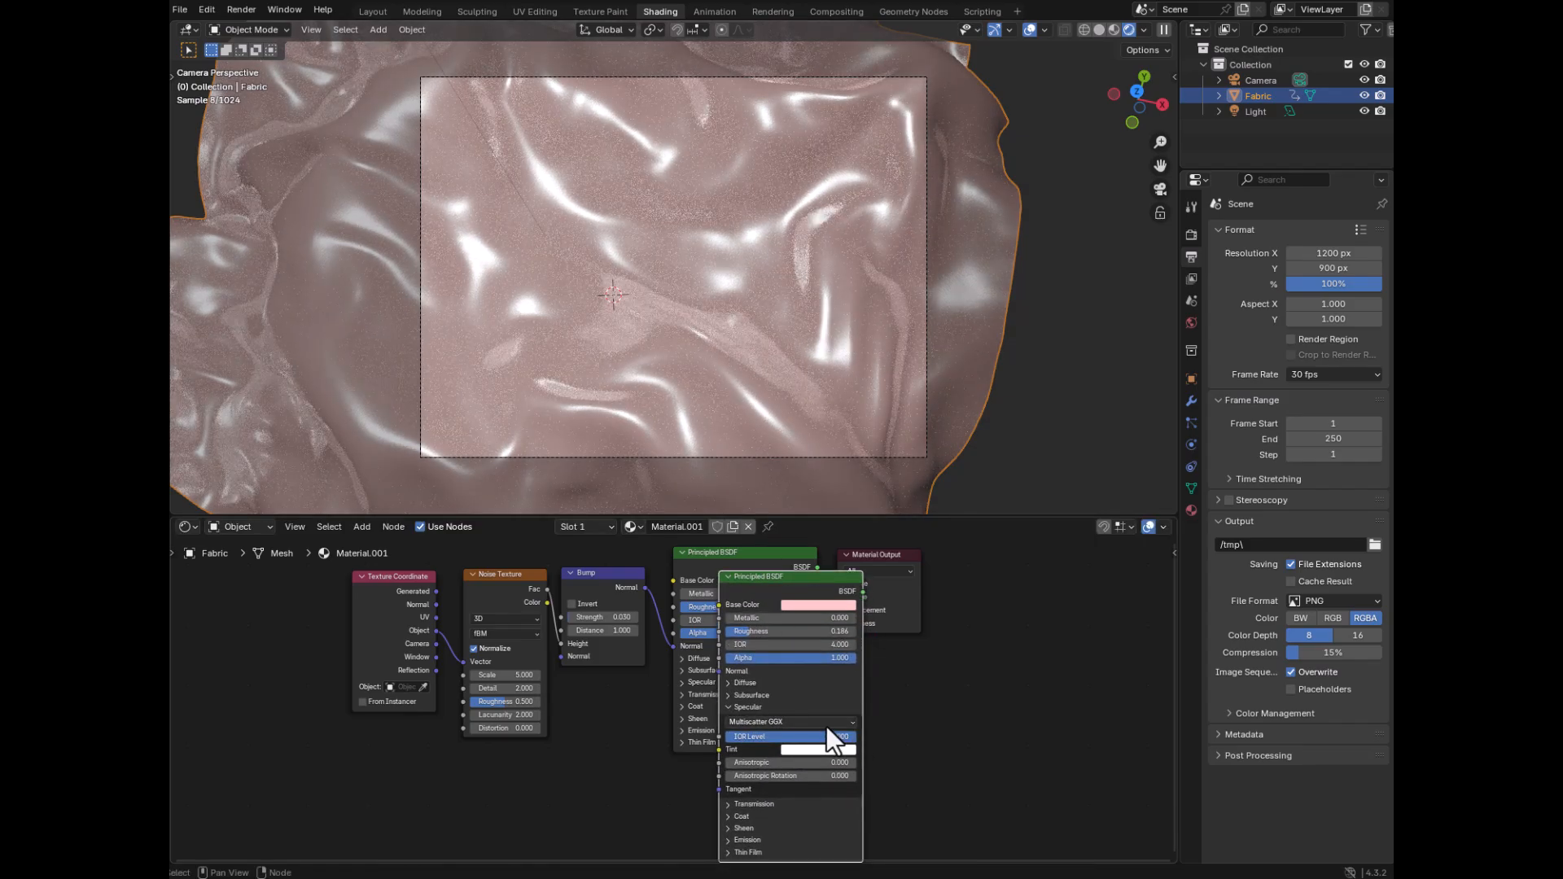
mouse_move(749, 762)
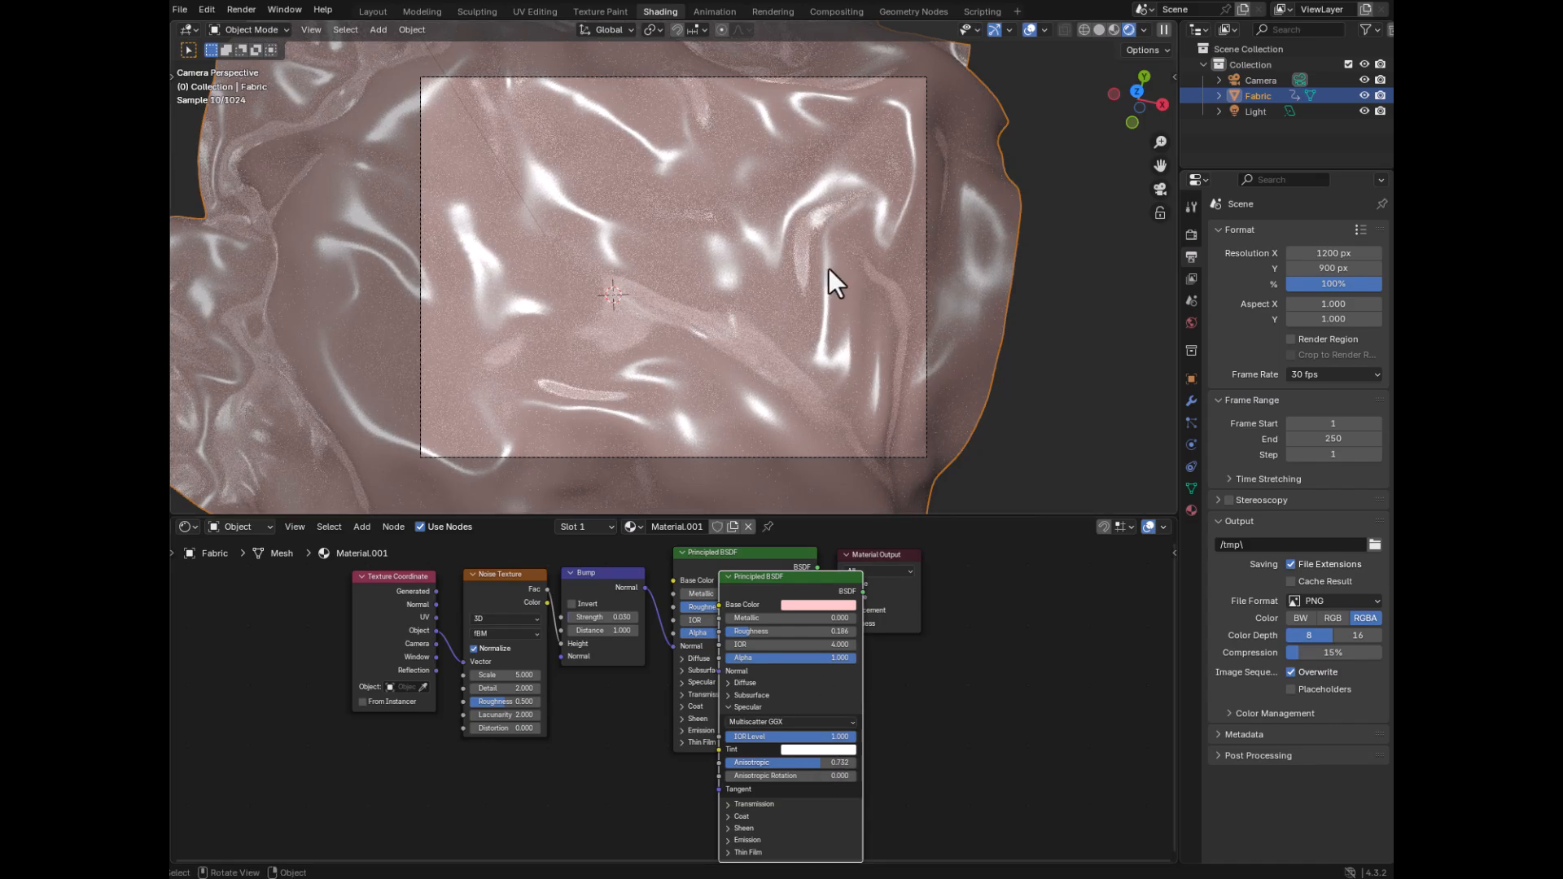
mouse_move(757, 648)
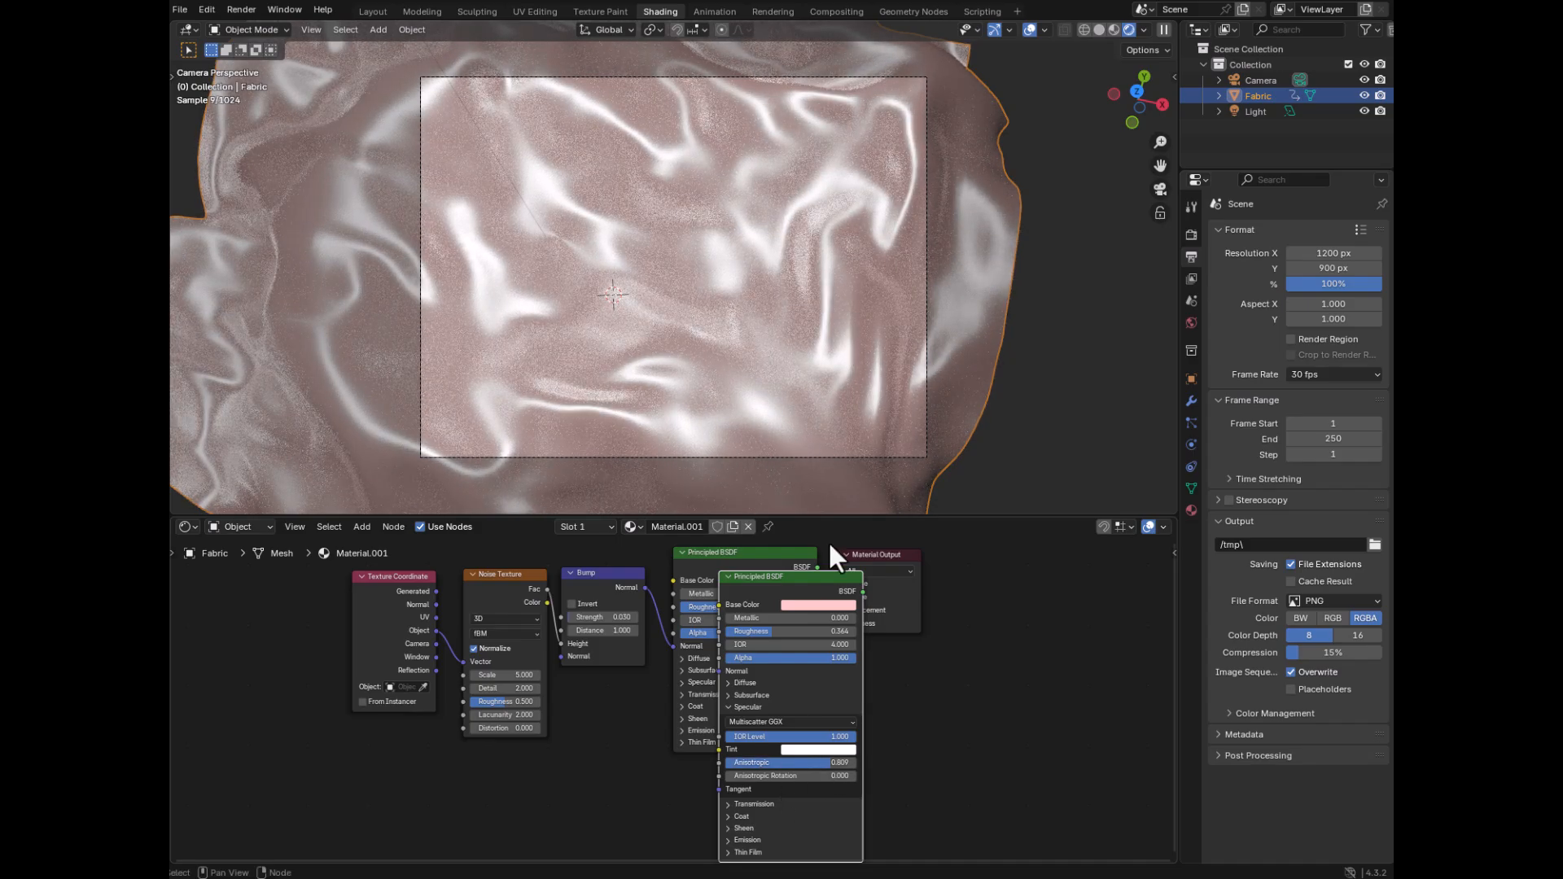
mouse_move(828, 511)
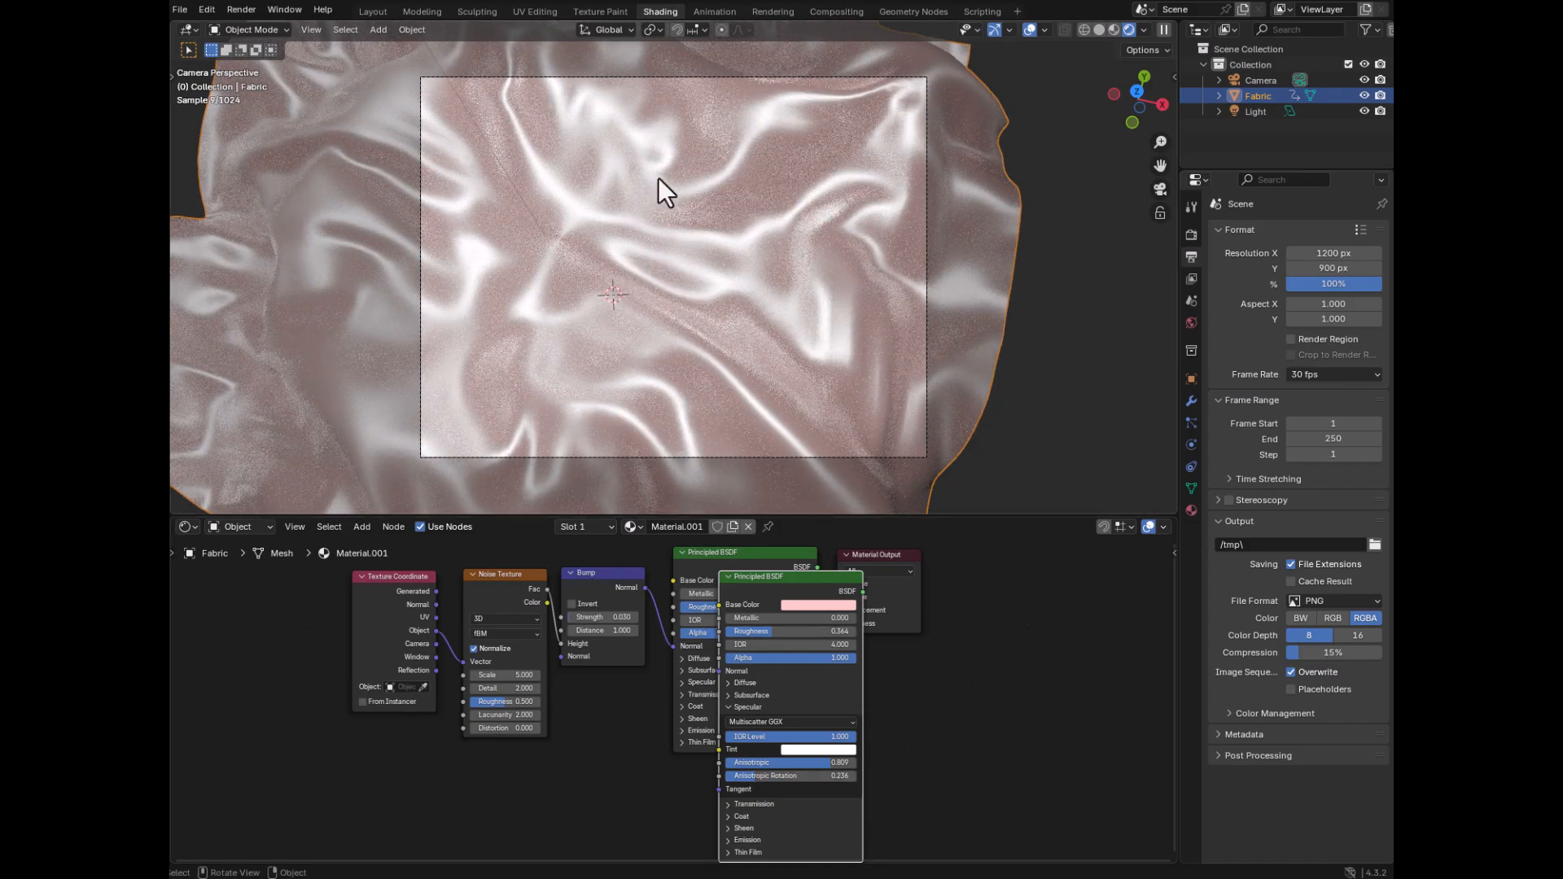
mouse_move(593, 187)
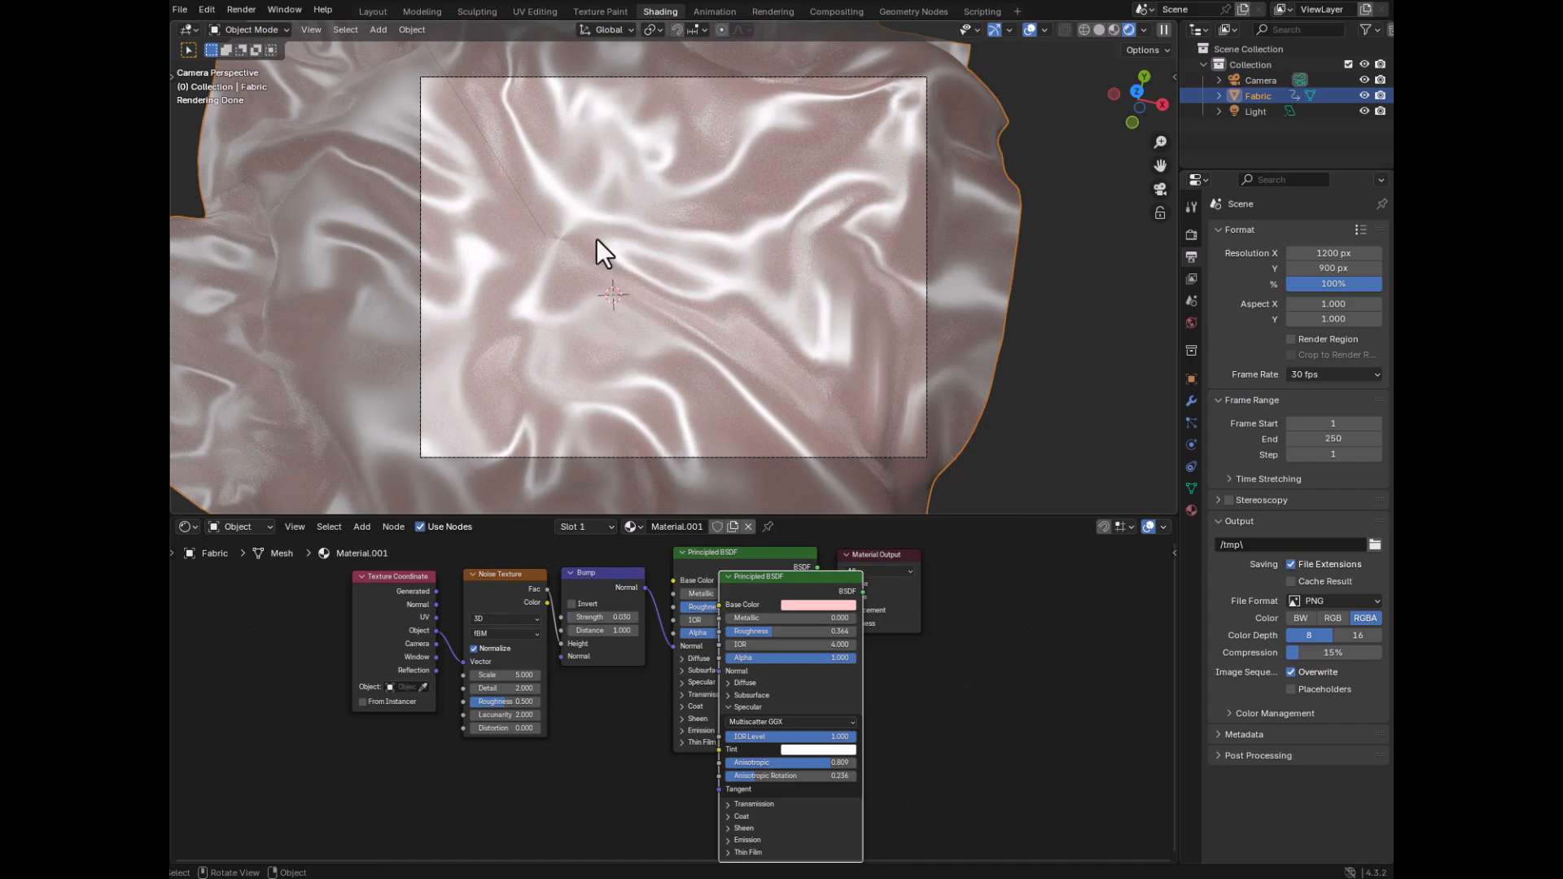
mouse_move(797, 780)
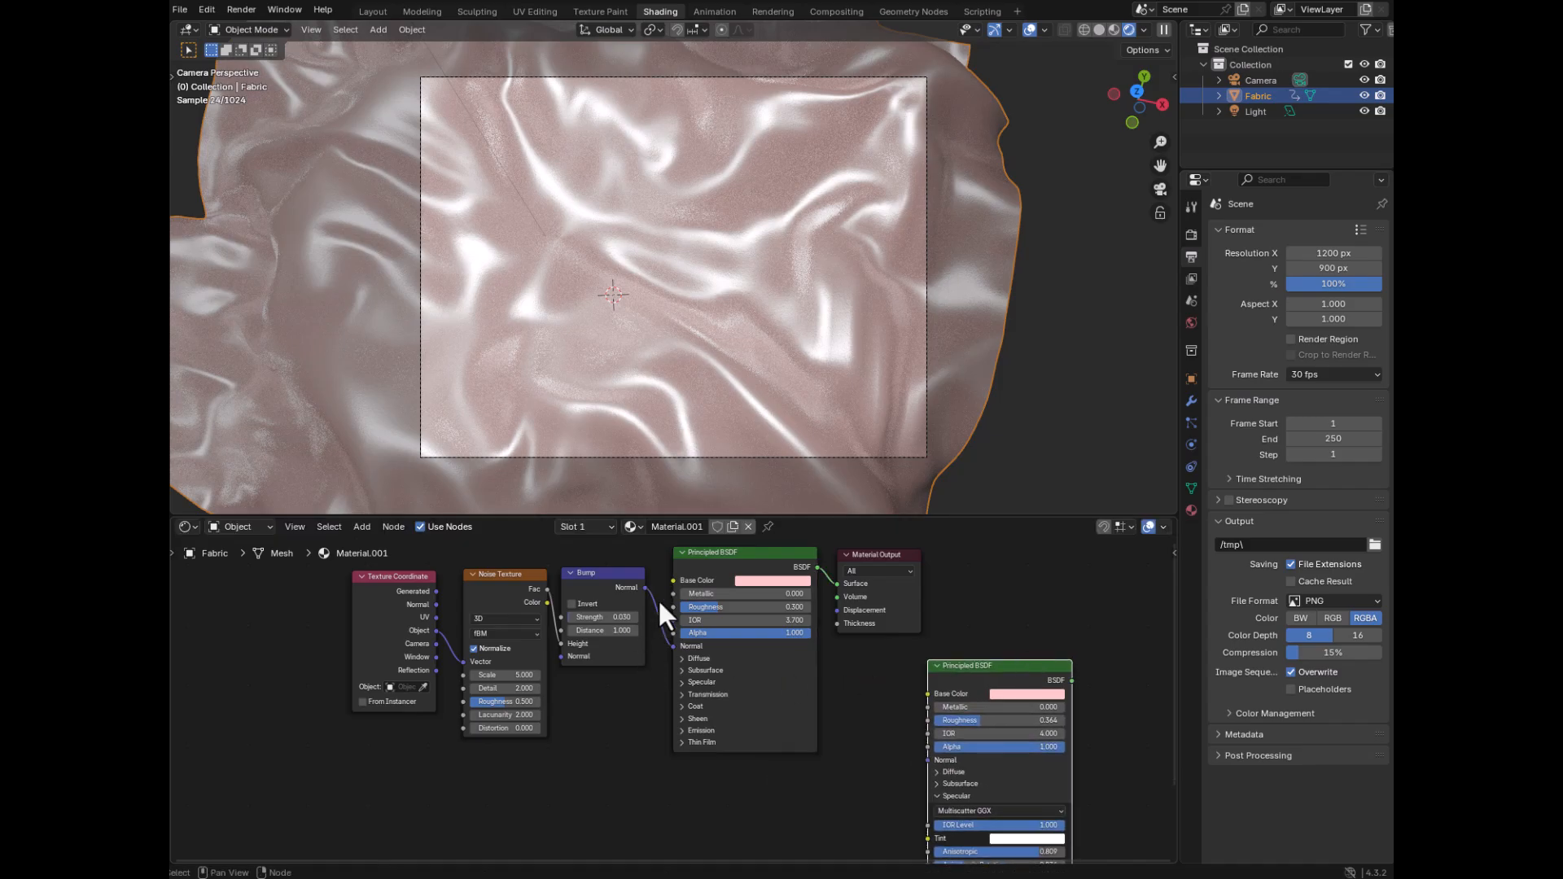
mouse_move(630, 597)
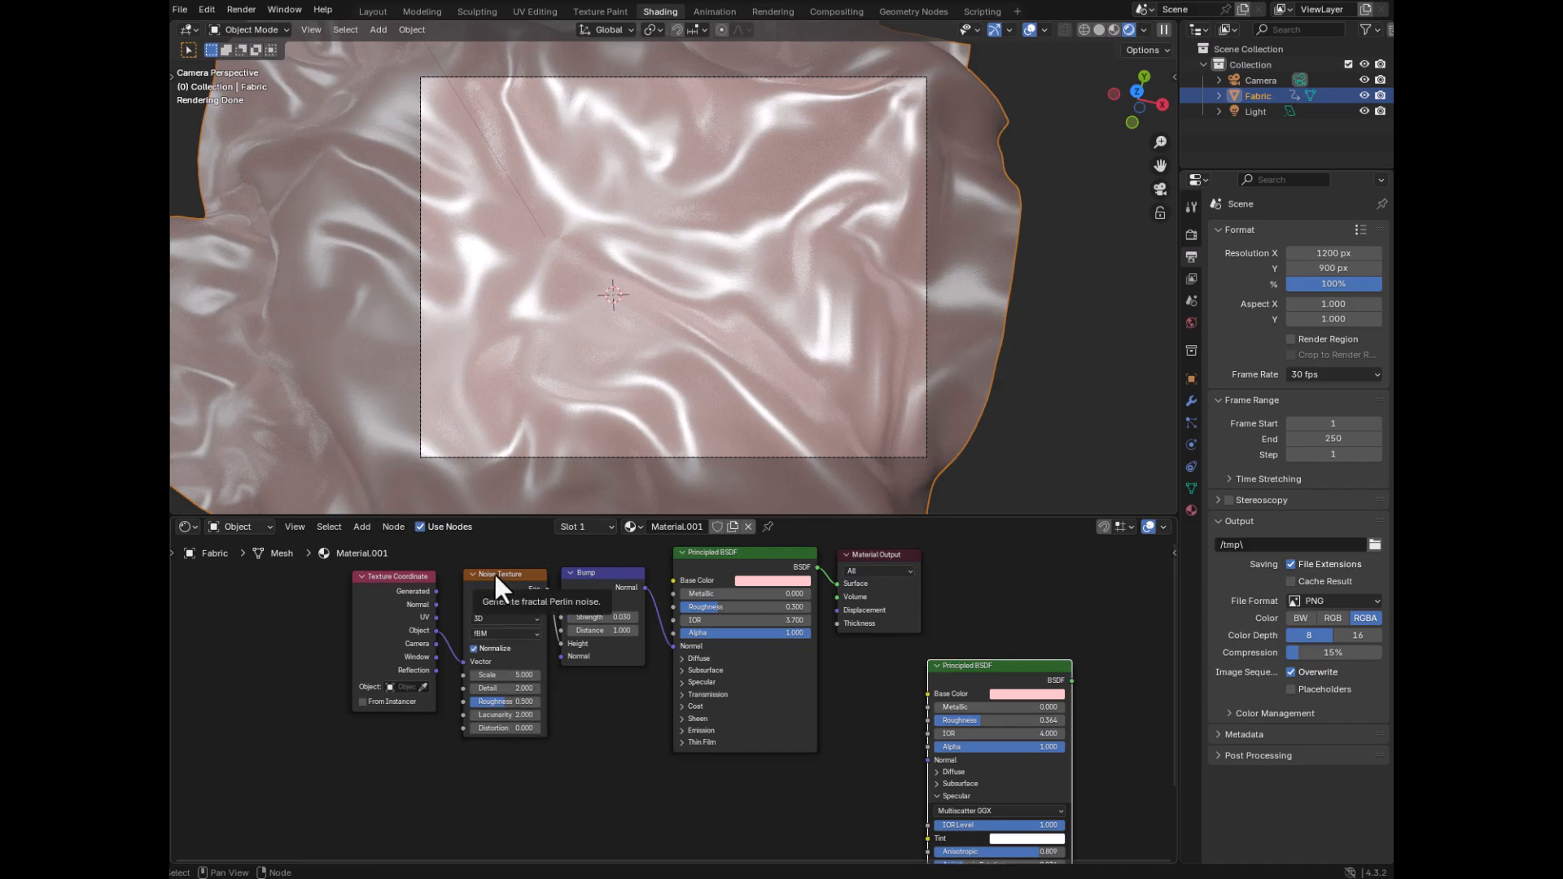
mouse_move(508, 715)
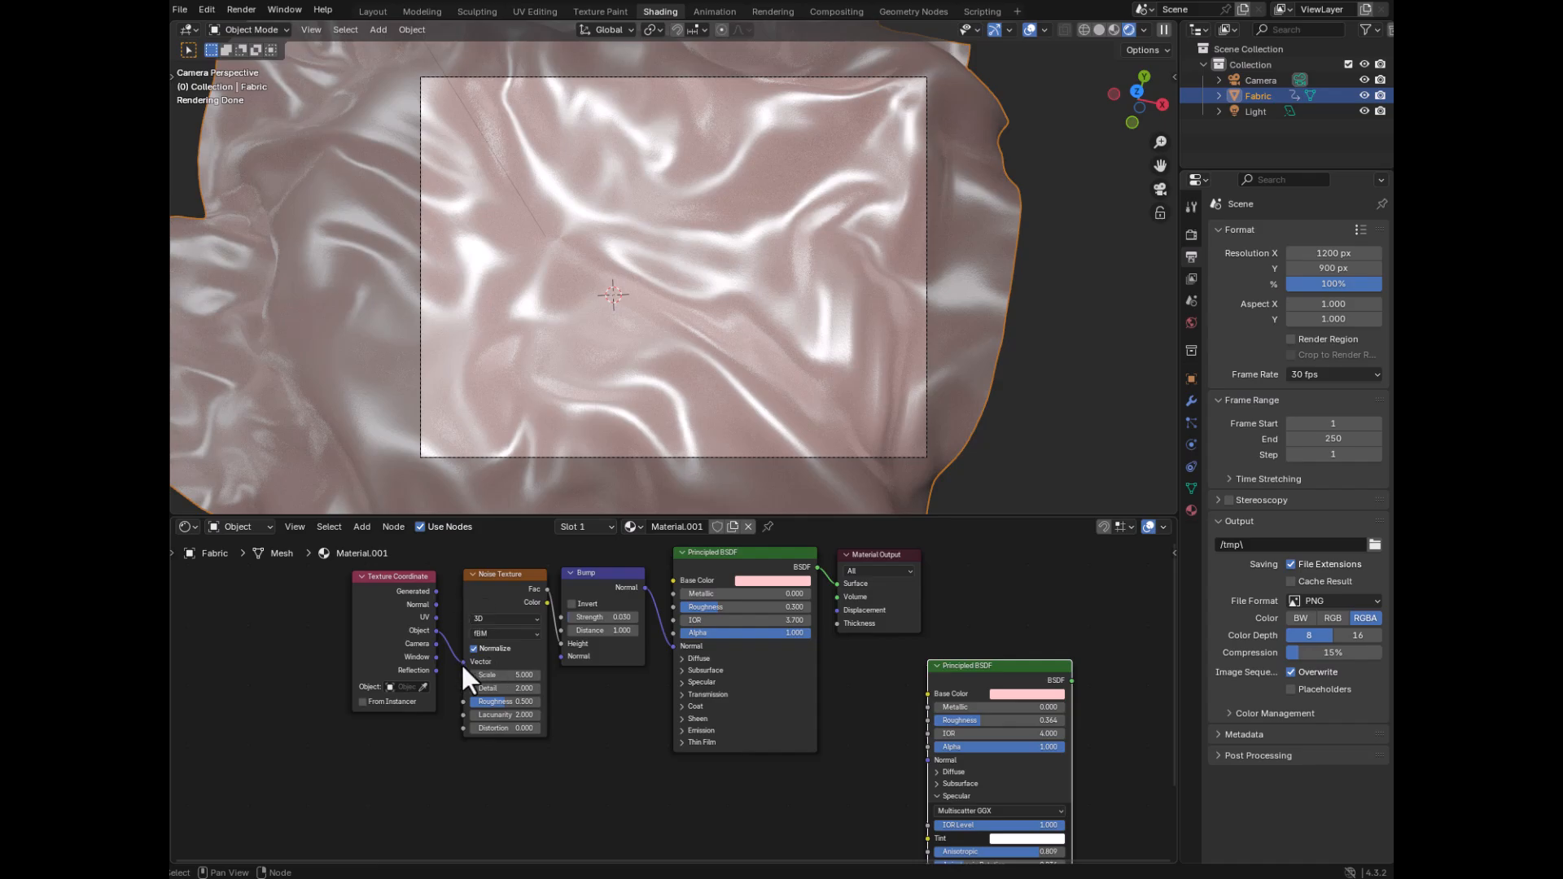
mouse_move(423, 648)
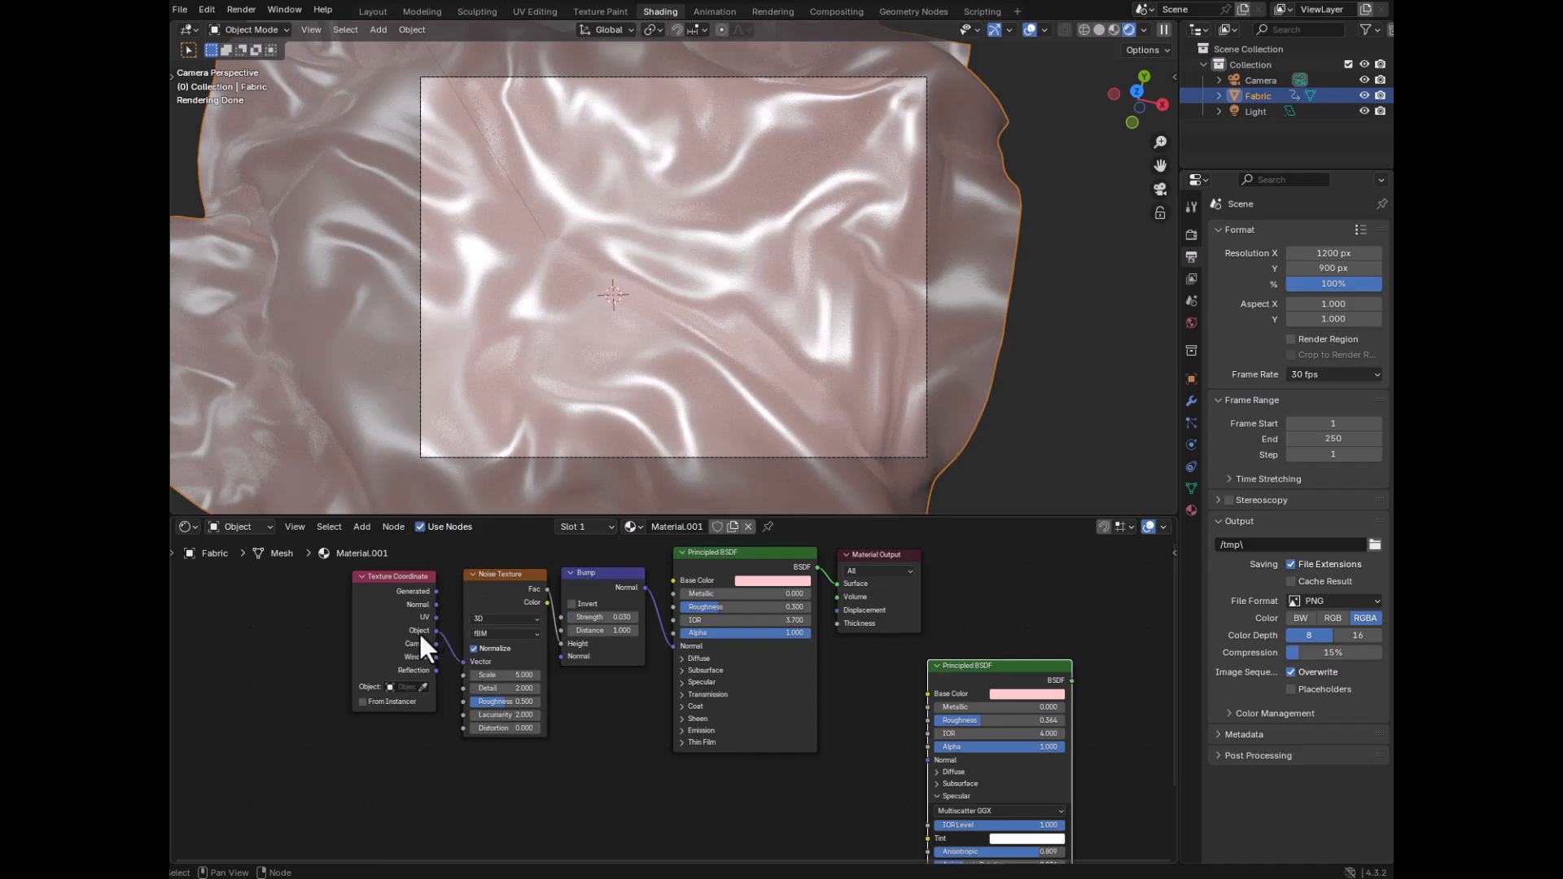
mouse_move(423, 613)
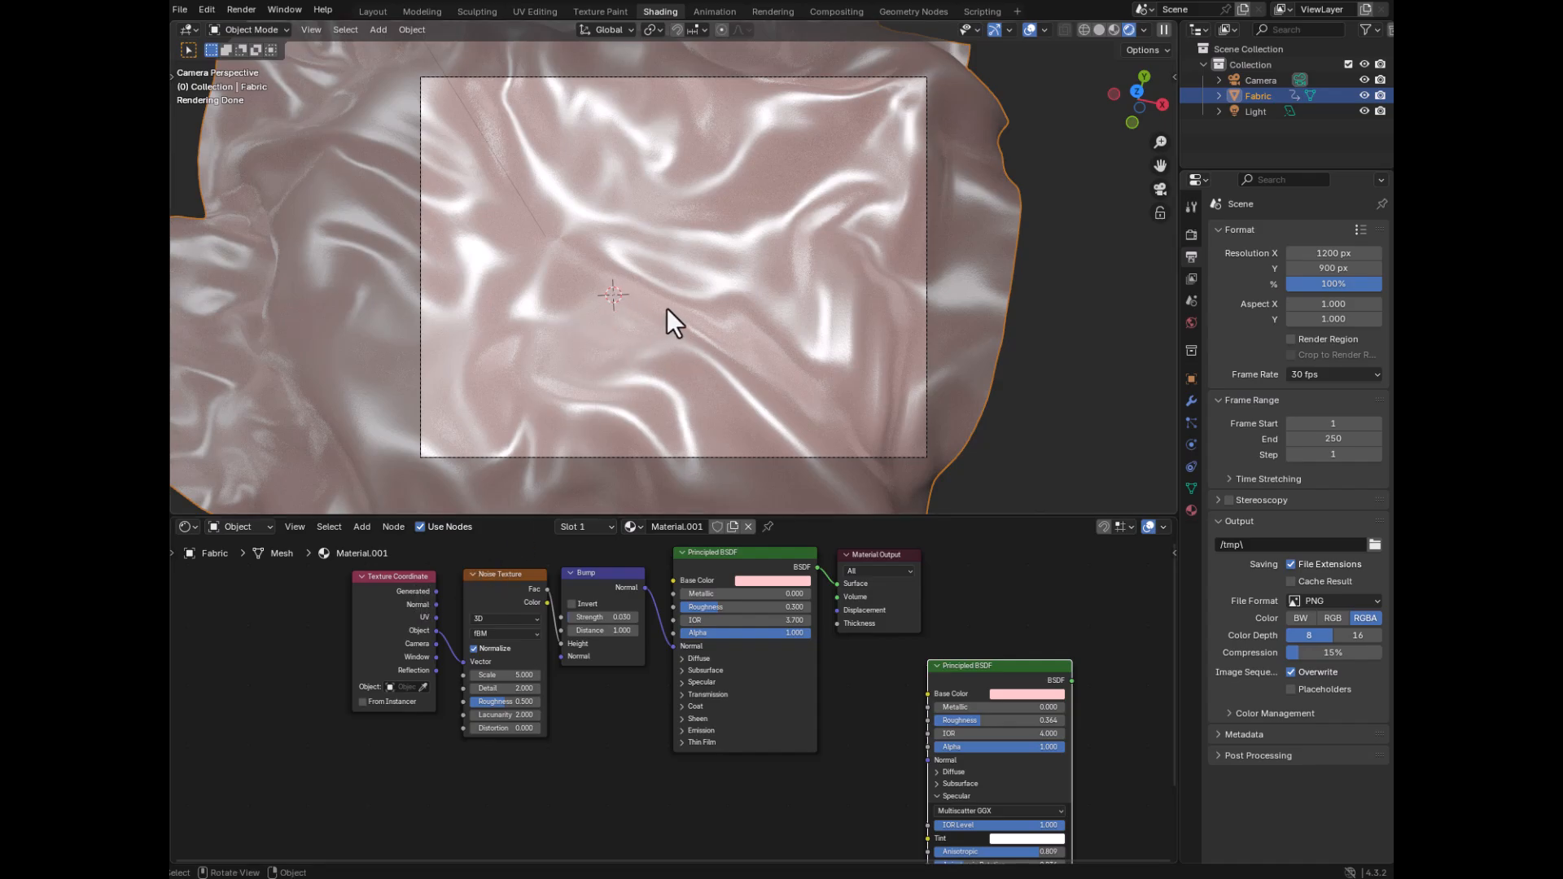
mouse_move(636, 610)
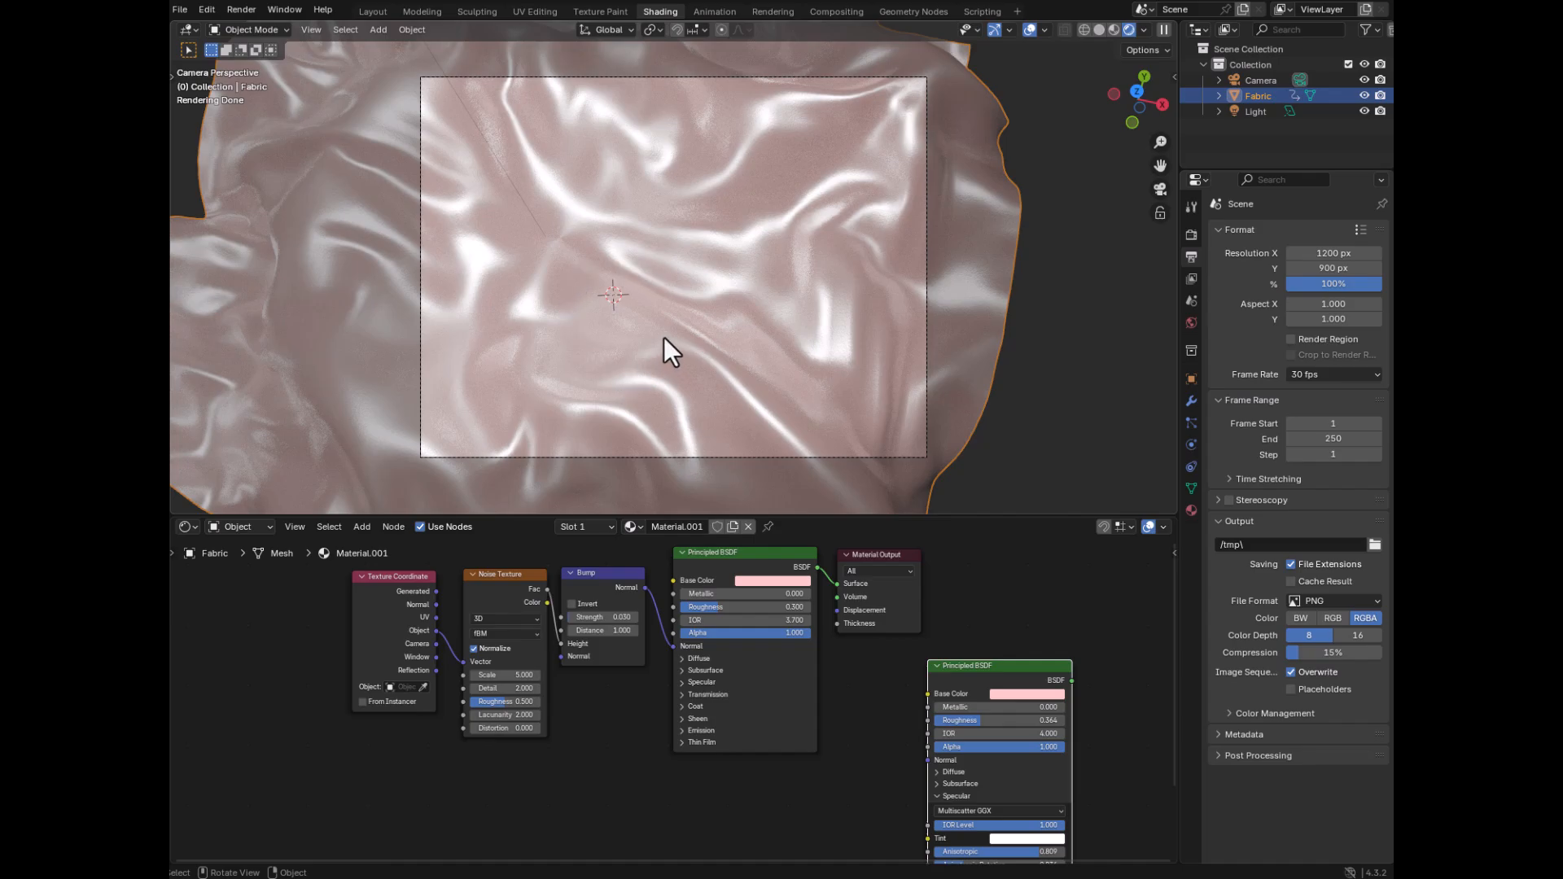
mouse_move(727, 283)
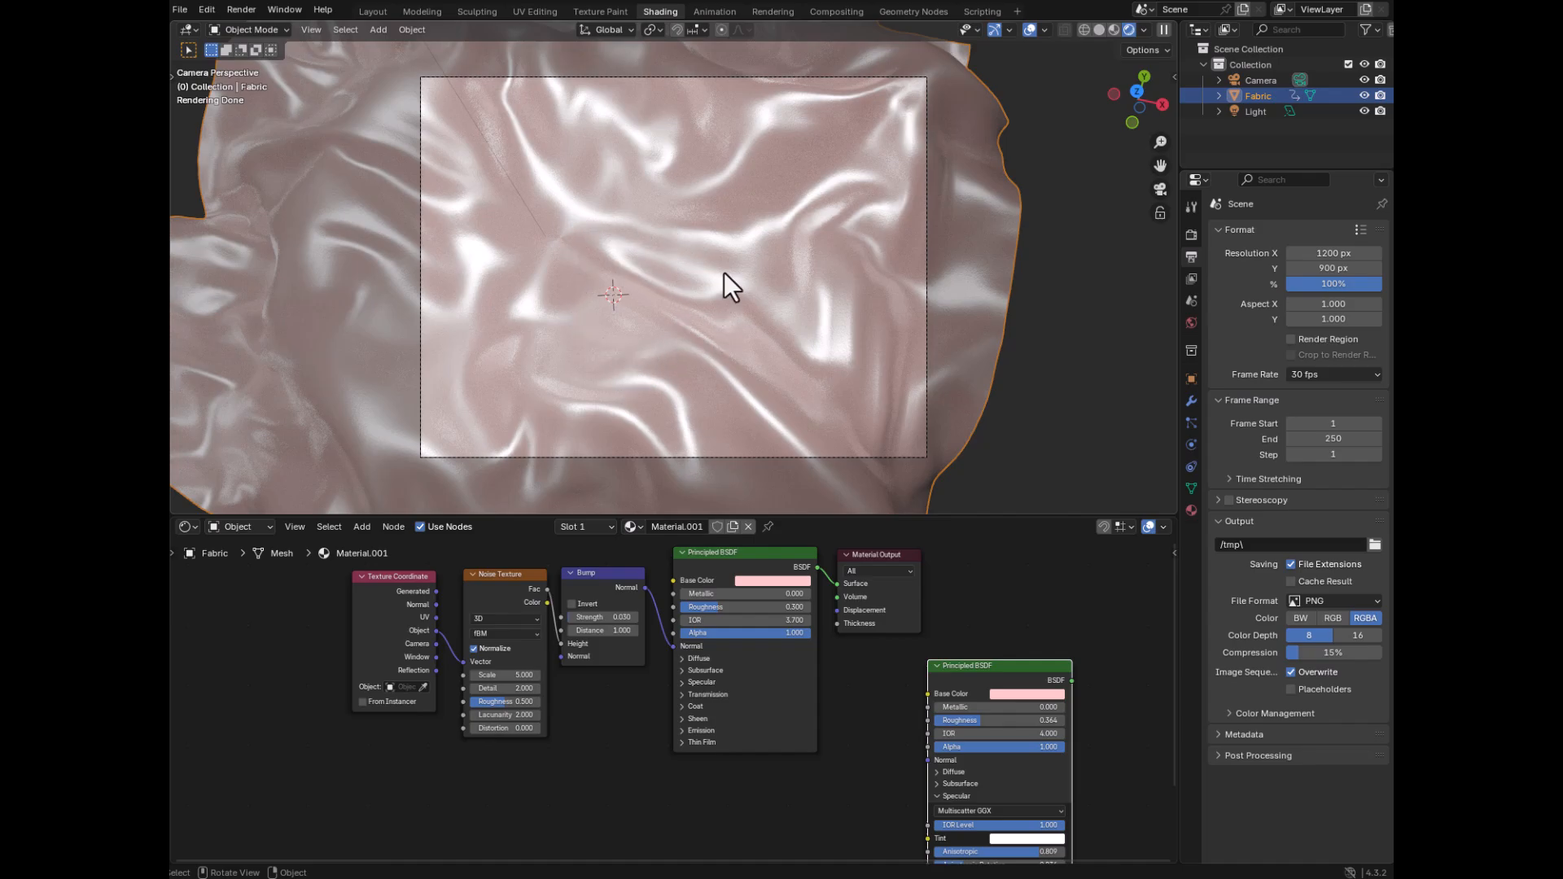
mouse_move(718, 246)
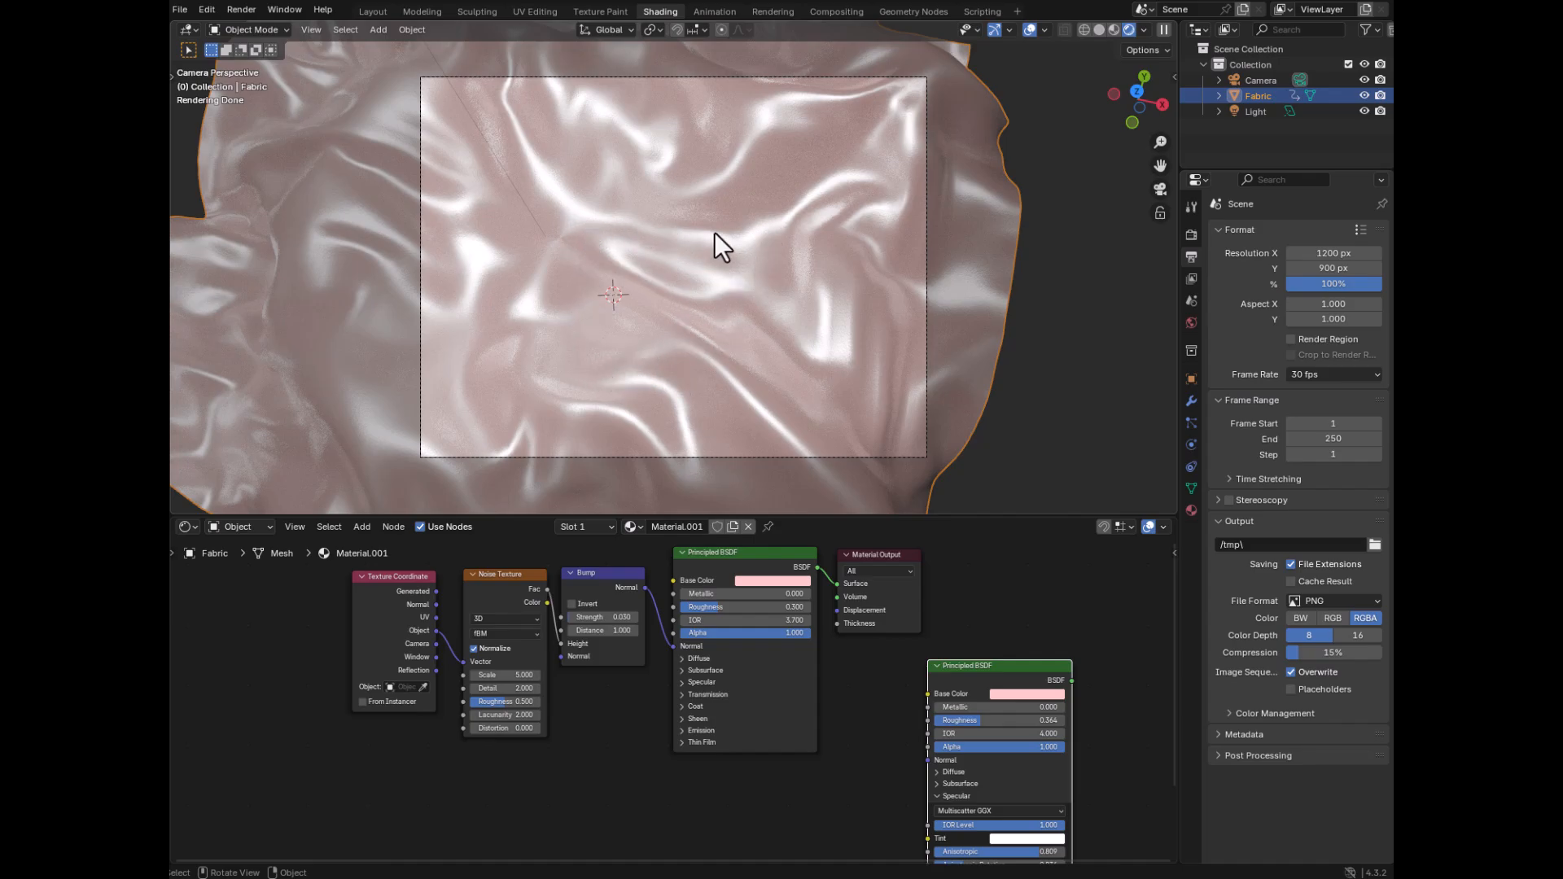
mouse_move(600, 240)
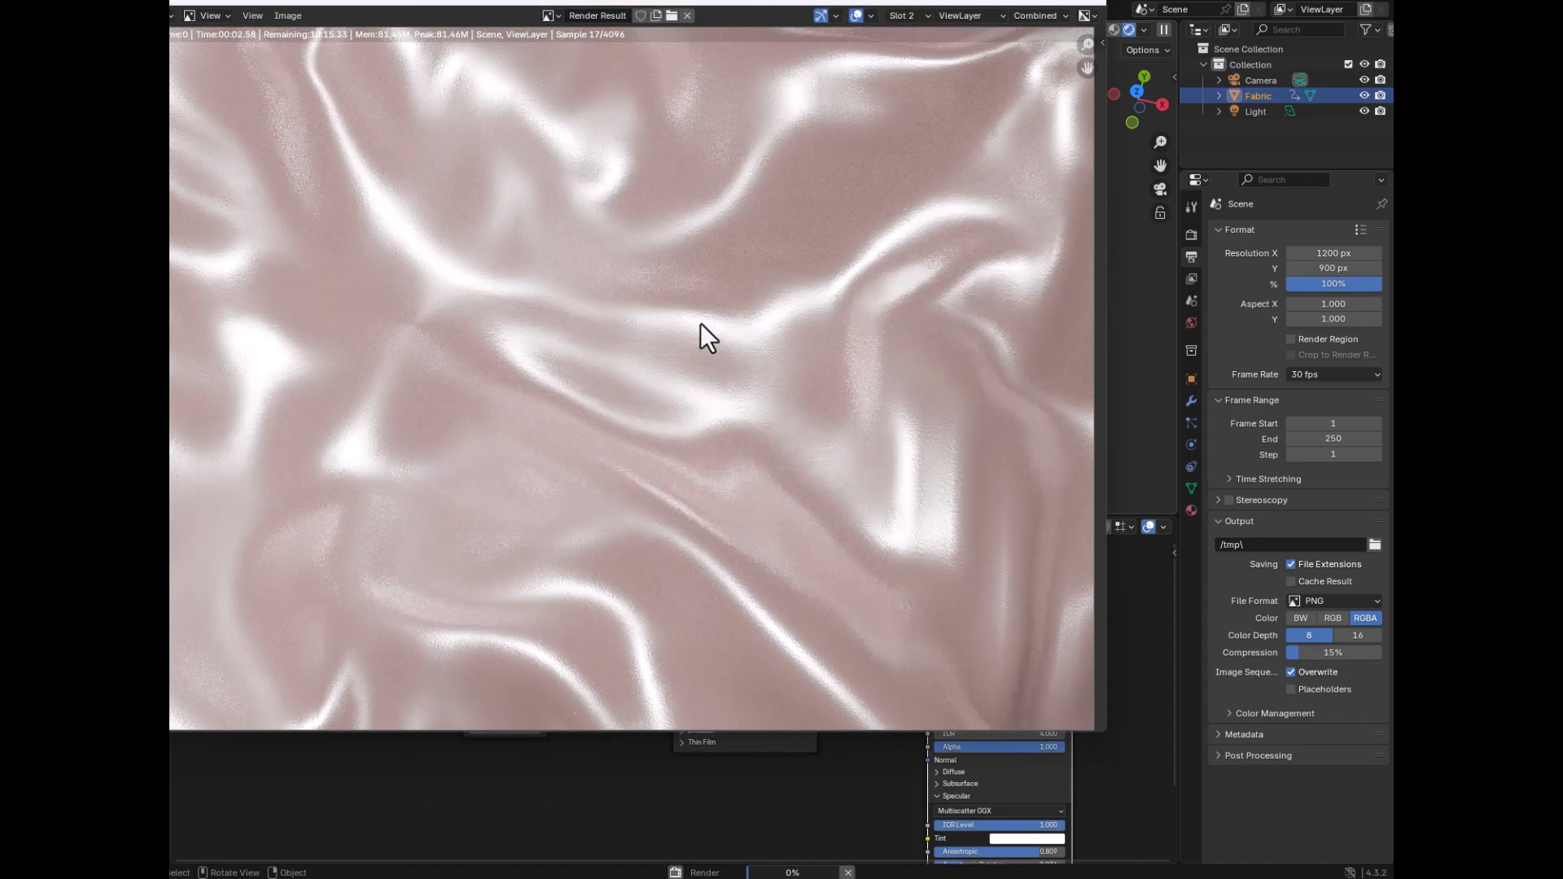
mouse_move(660, 356)
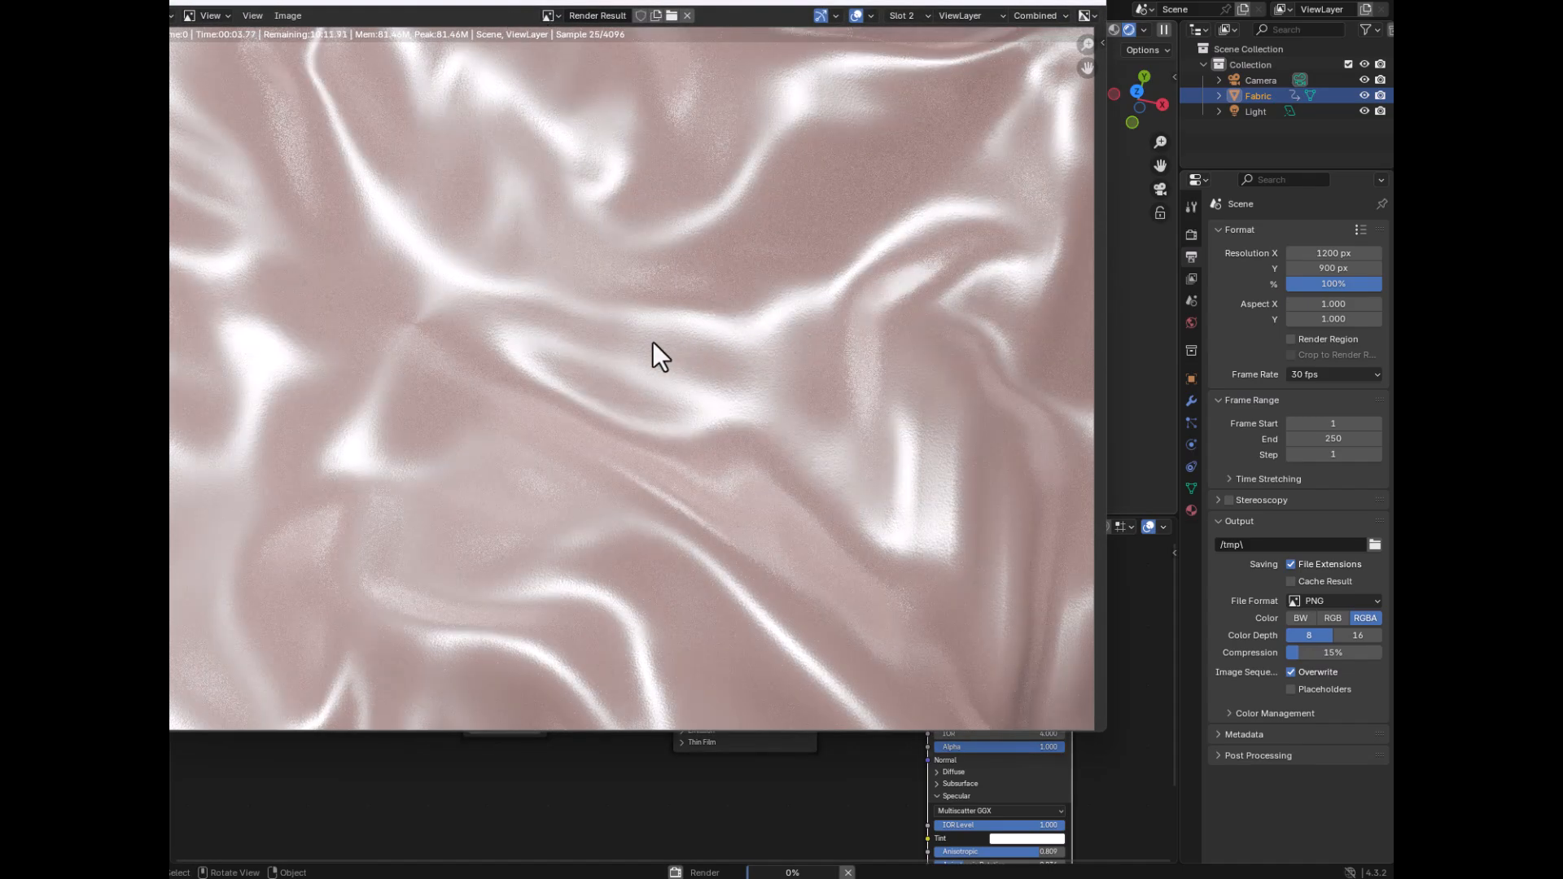
mouse_move(535, 535)
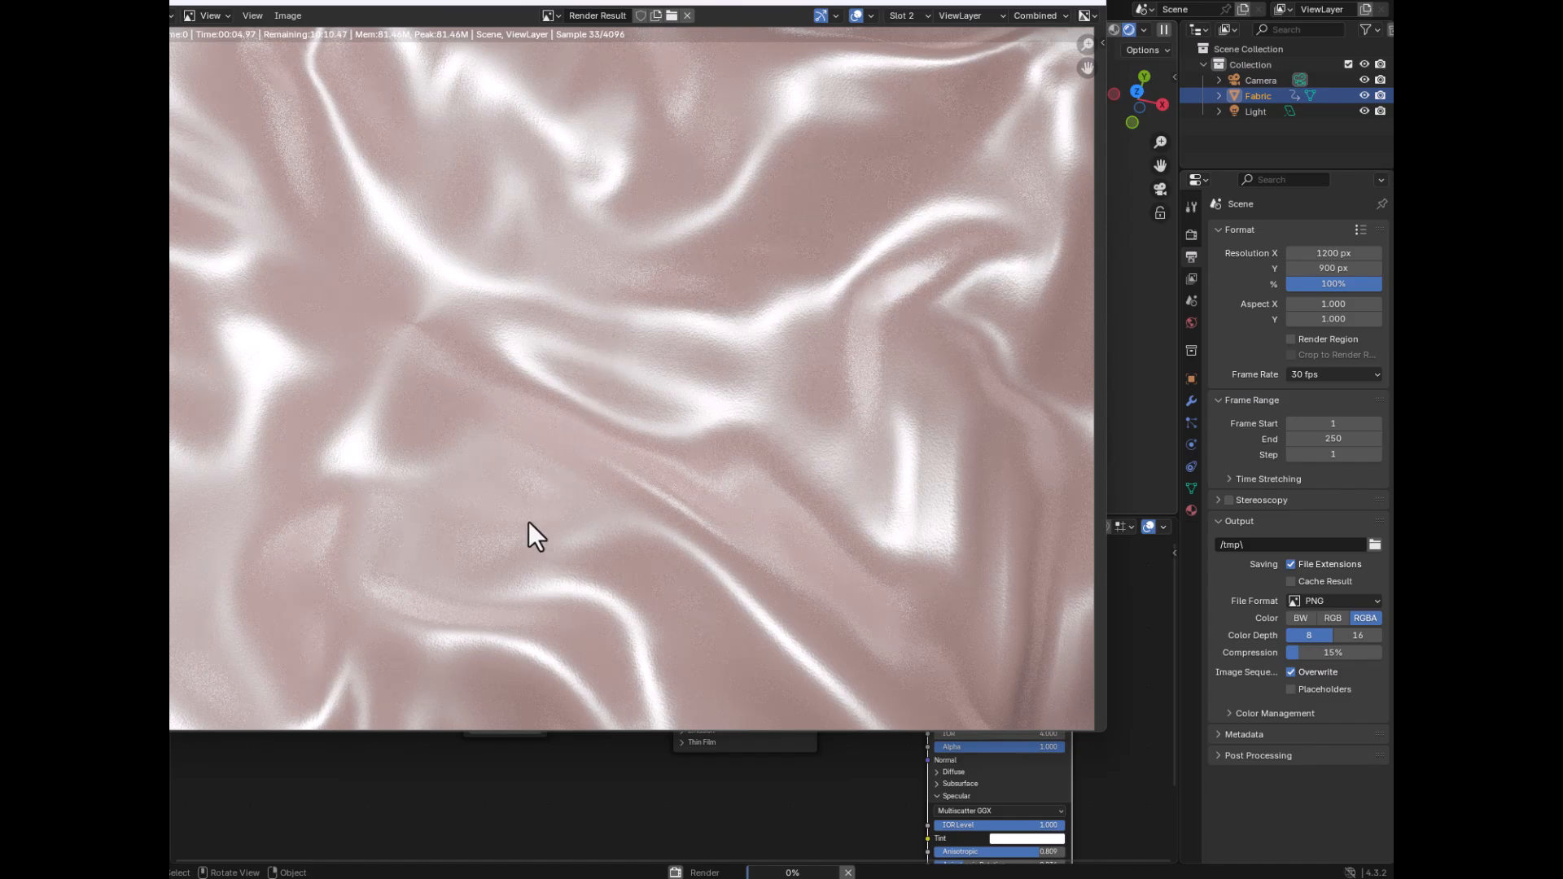
mouse_move(592, 414)
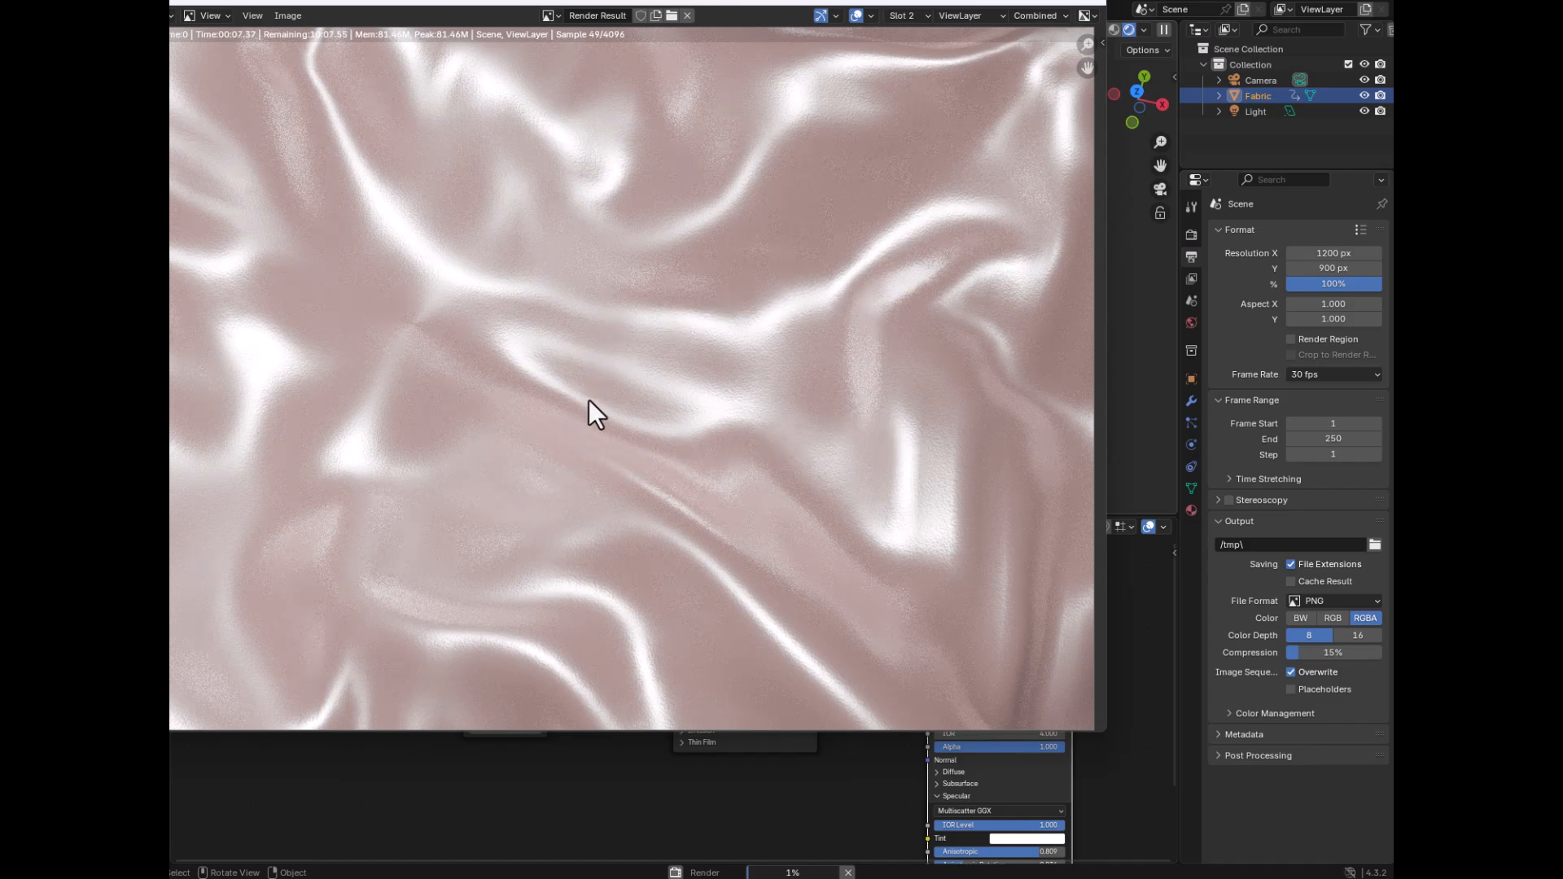
mouse_move(908, 228)
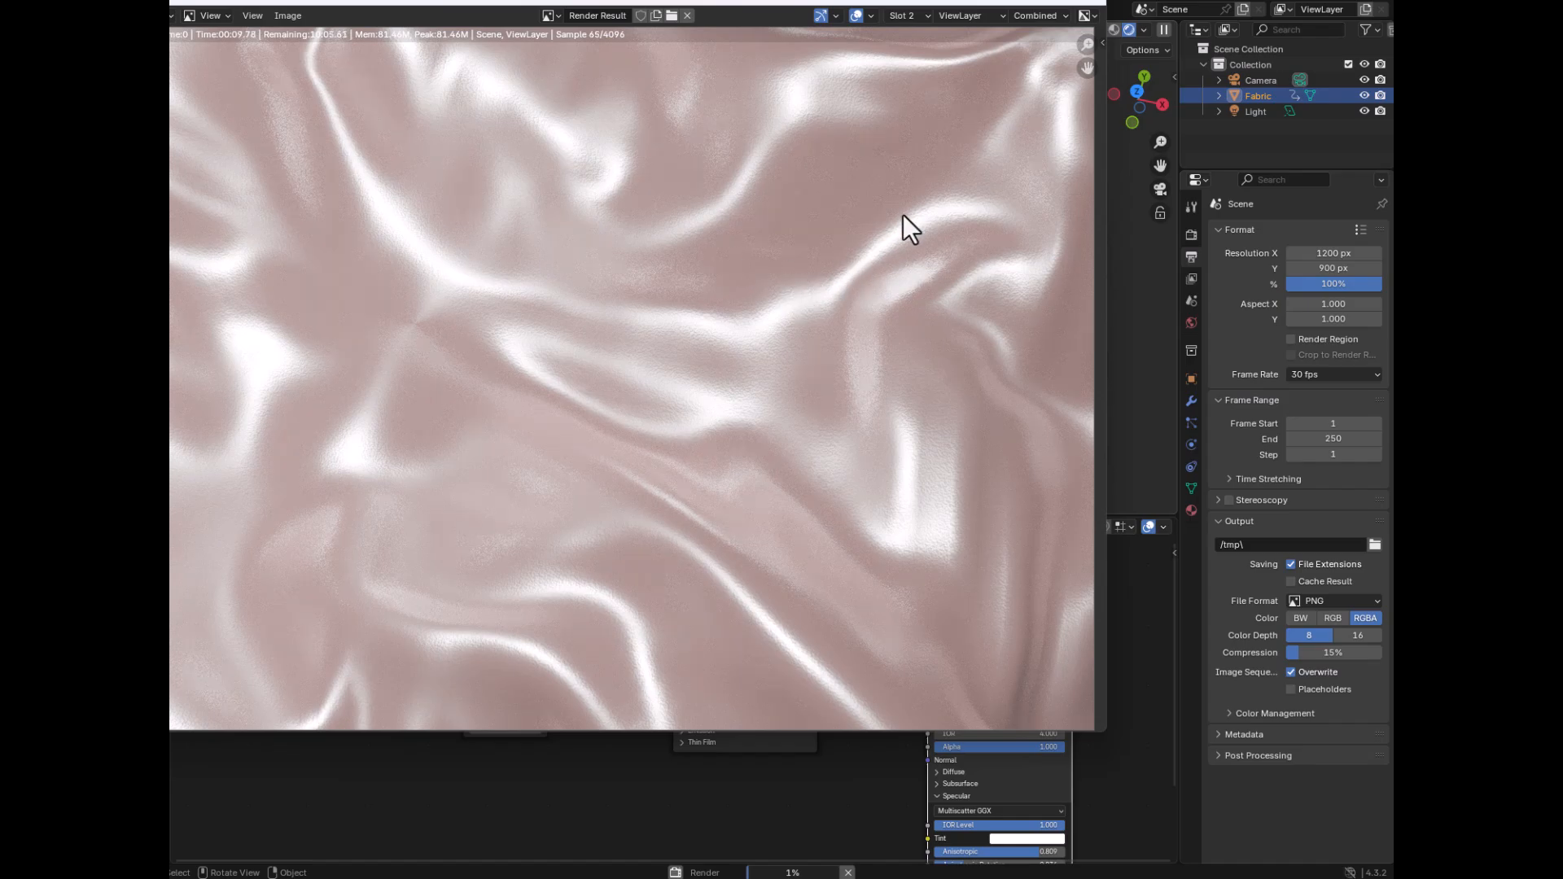
- Close the finished Render Result so the pink satin refines again in the live preview
left_click(659, 11)
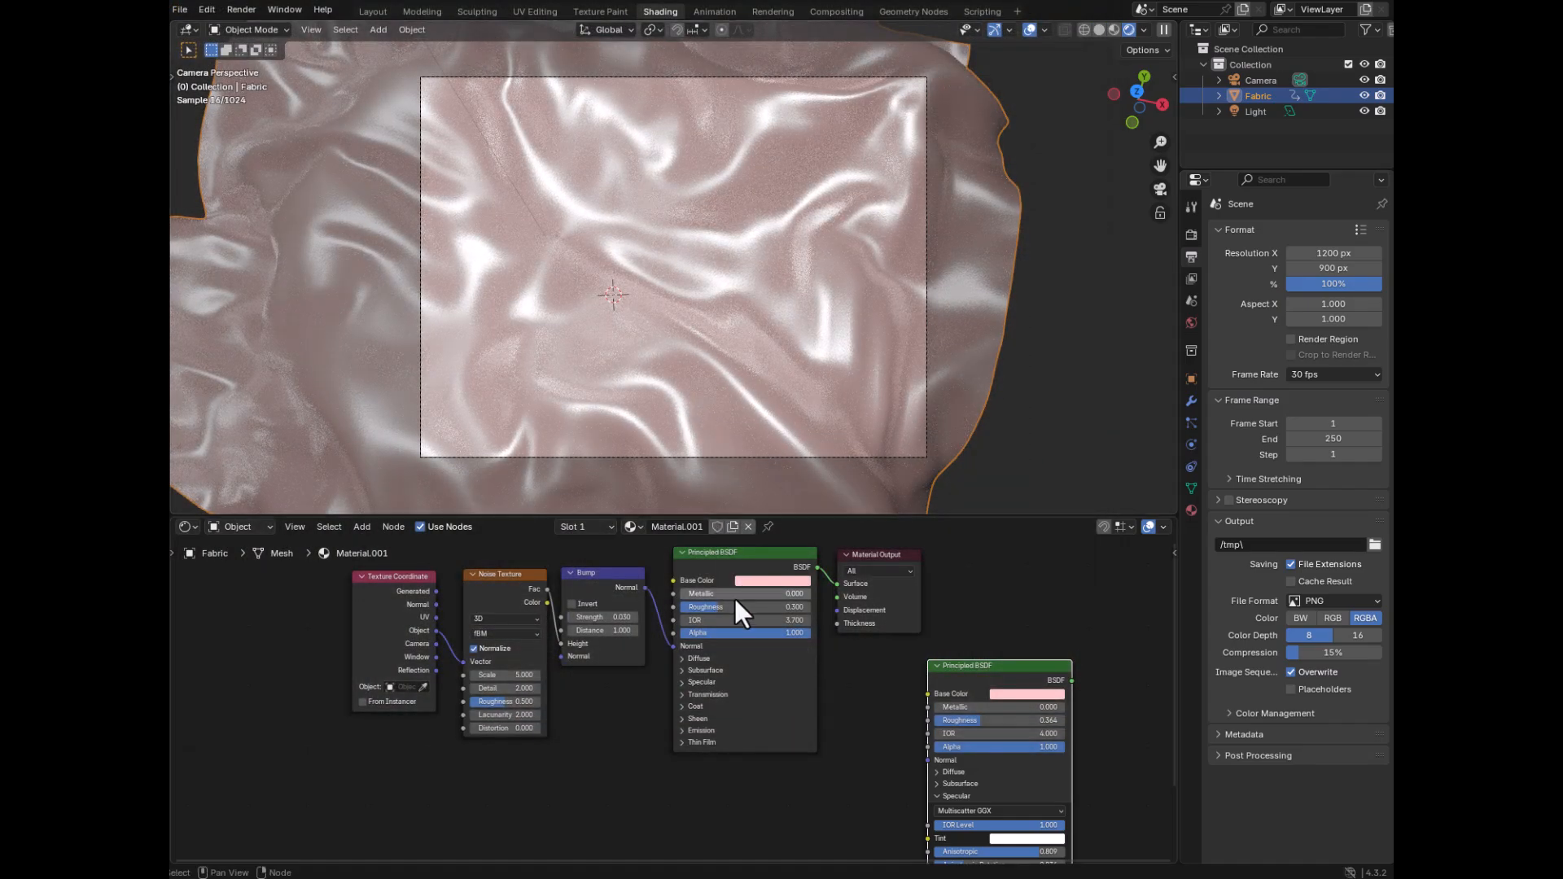
mouse_move(705, 361)
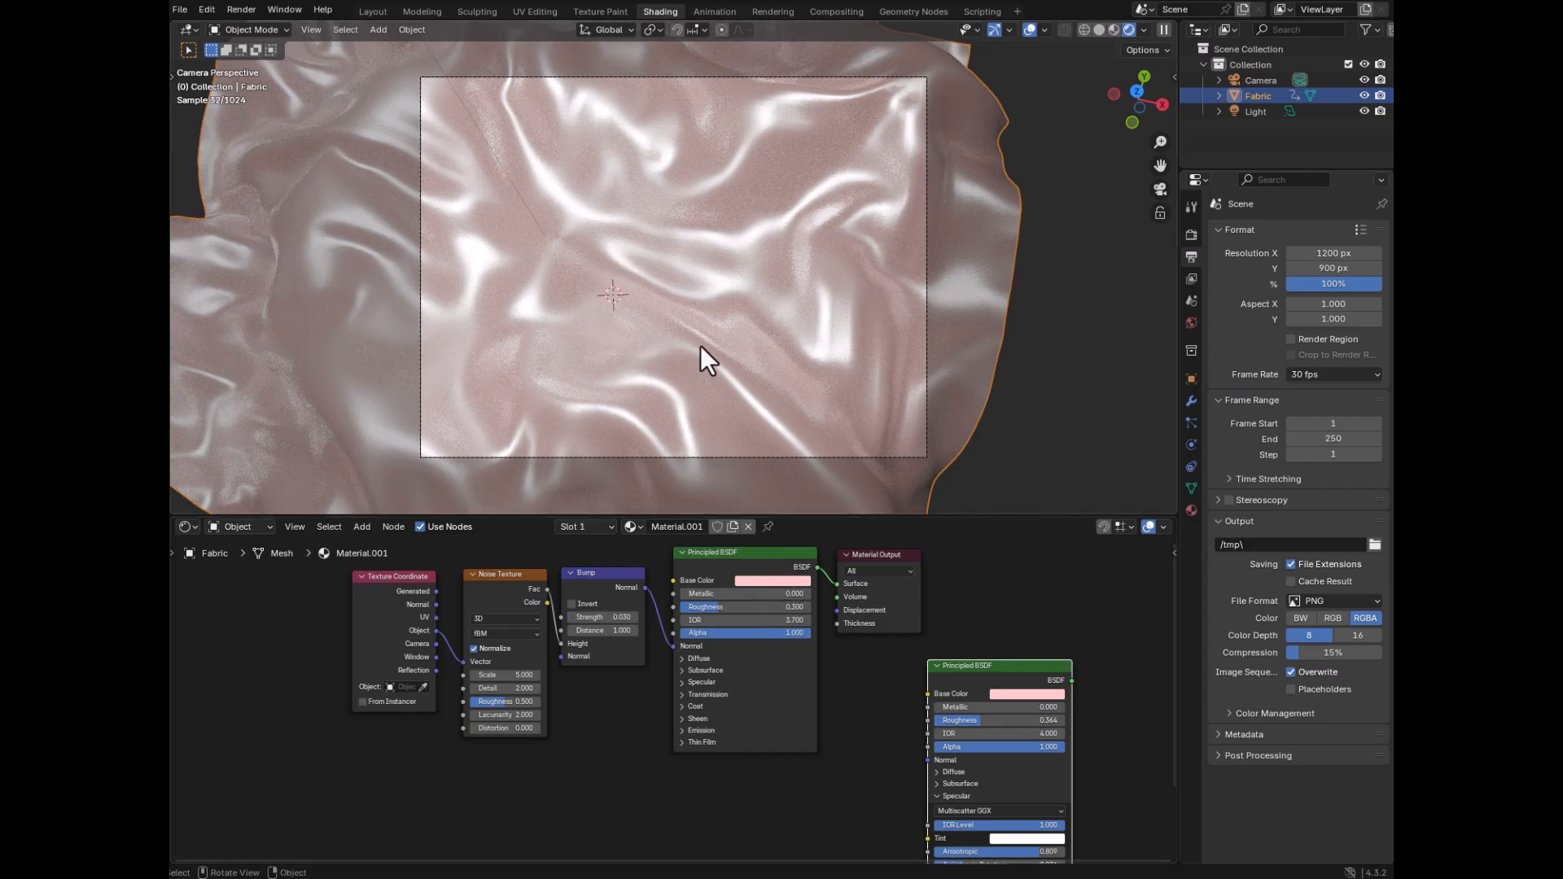
mouse_move(772, 579)
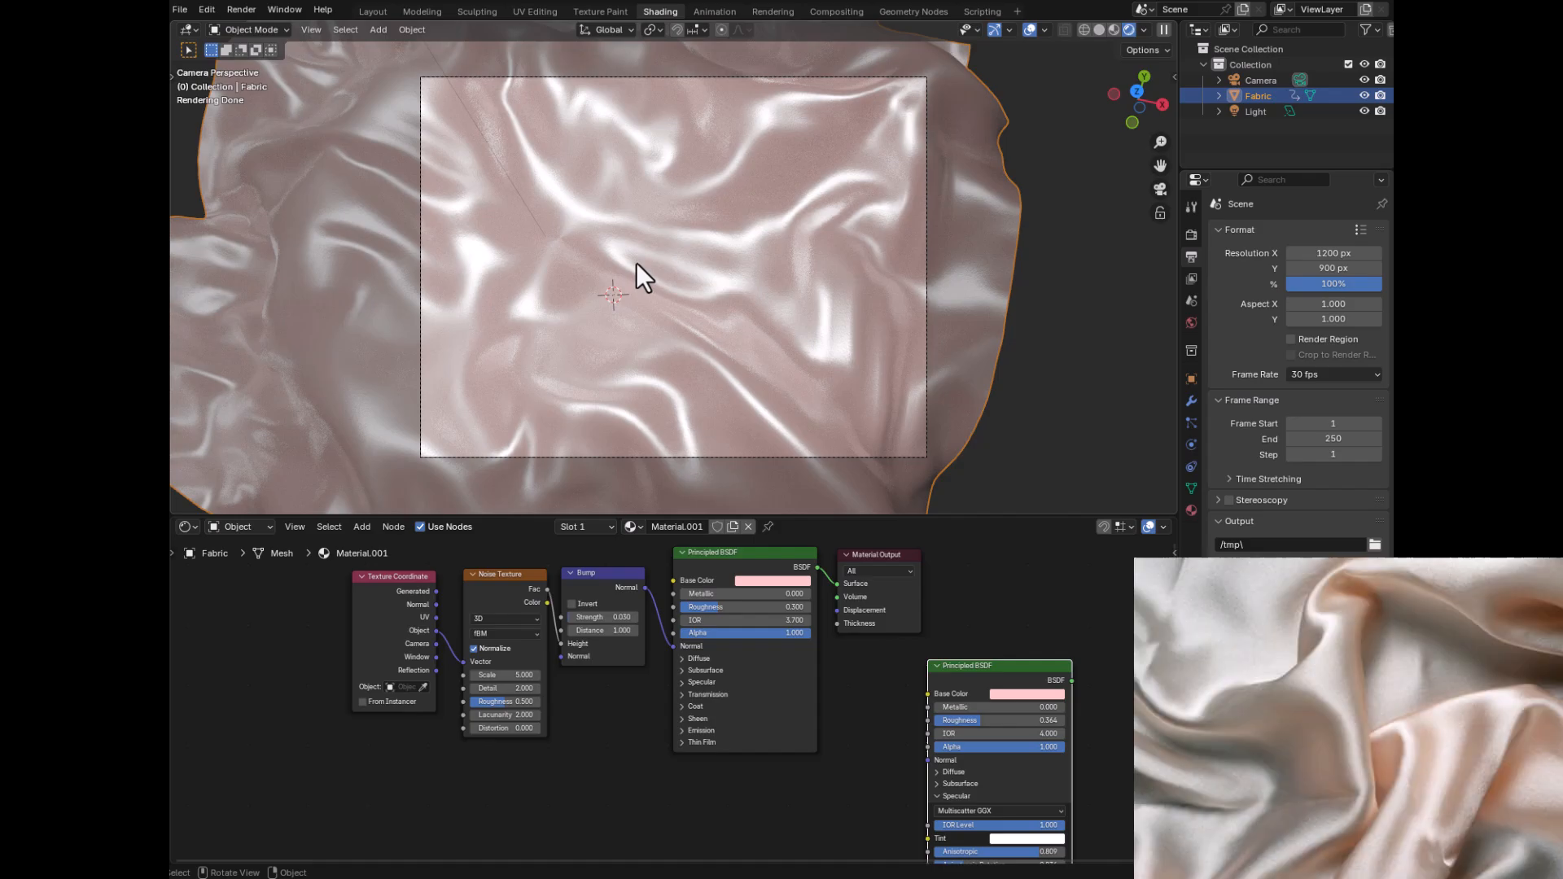
mouse_move(749, 394)
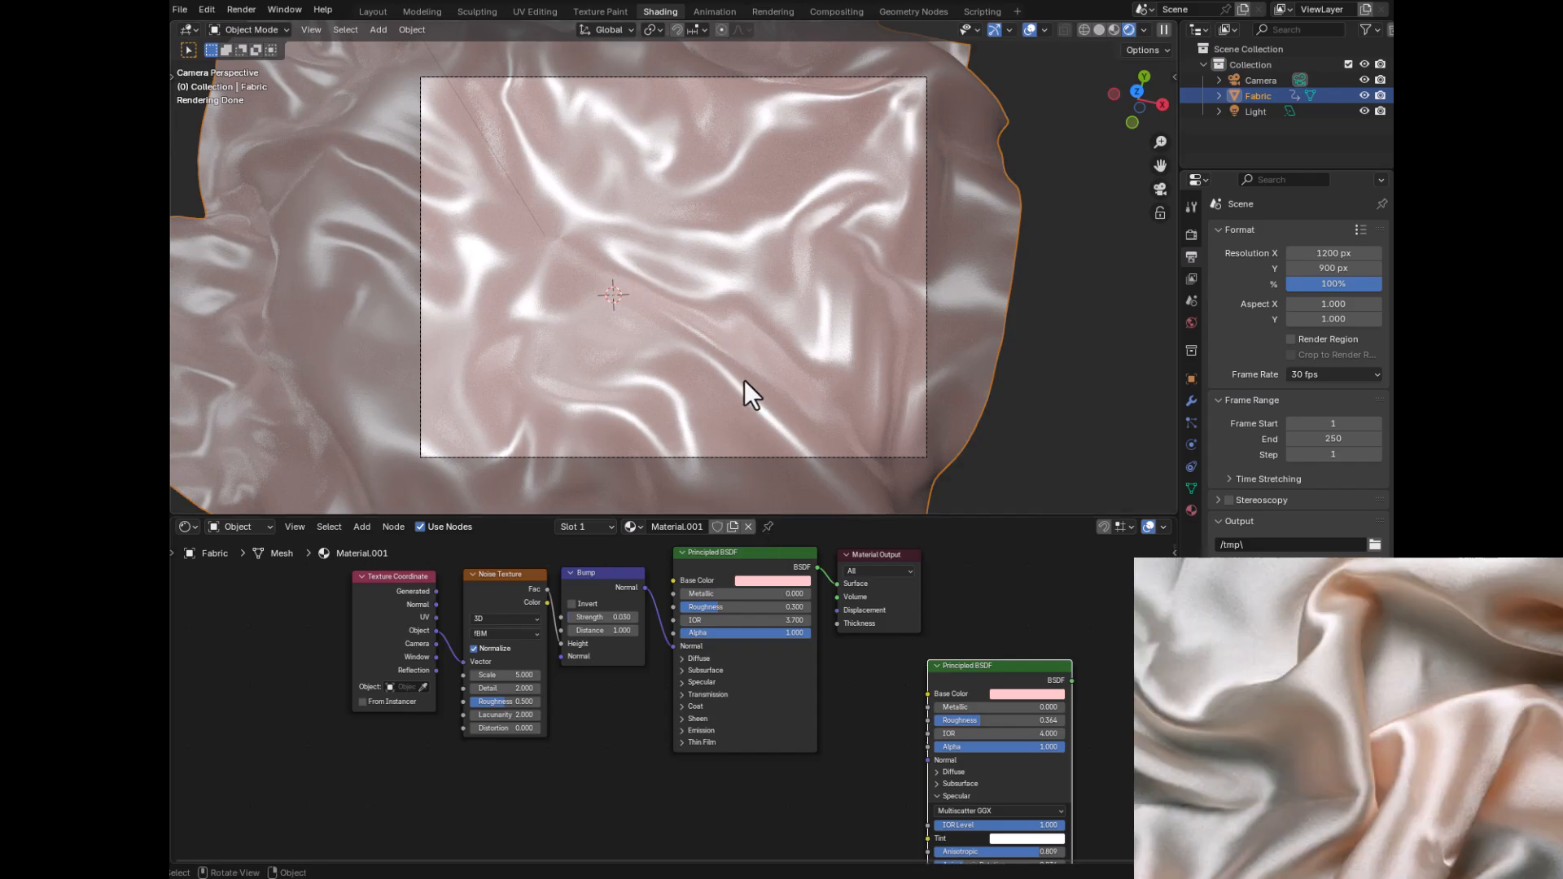
- Change the first shader's base colour to a deep purple from the colour wheel
left_click(772, 579)
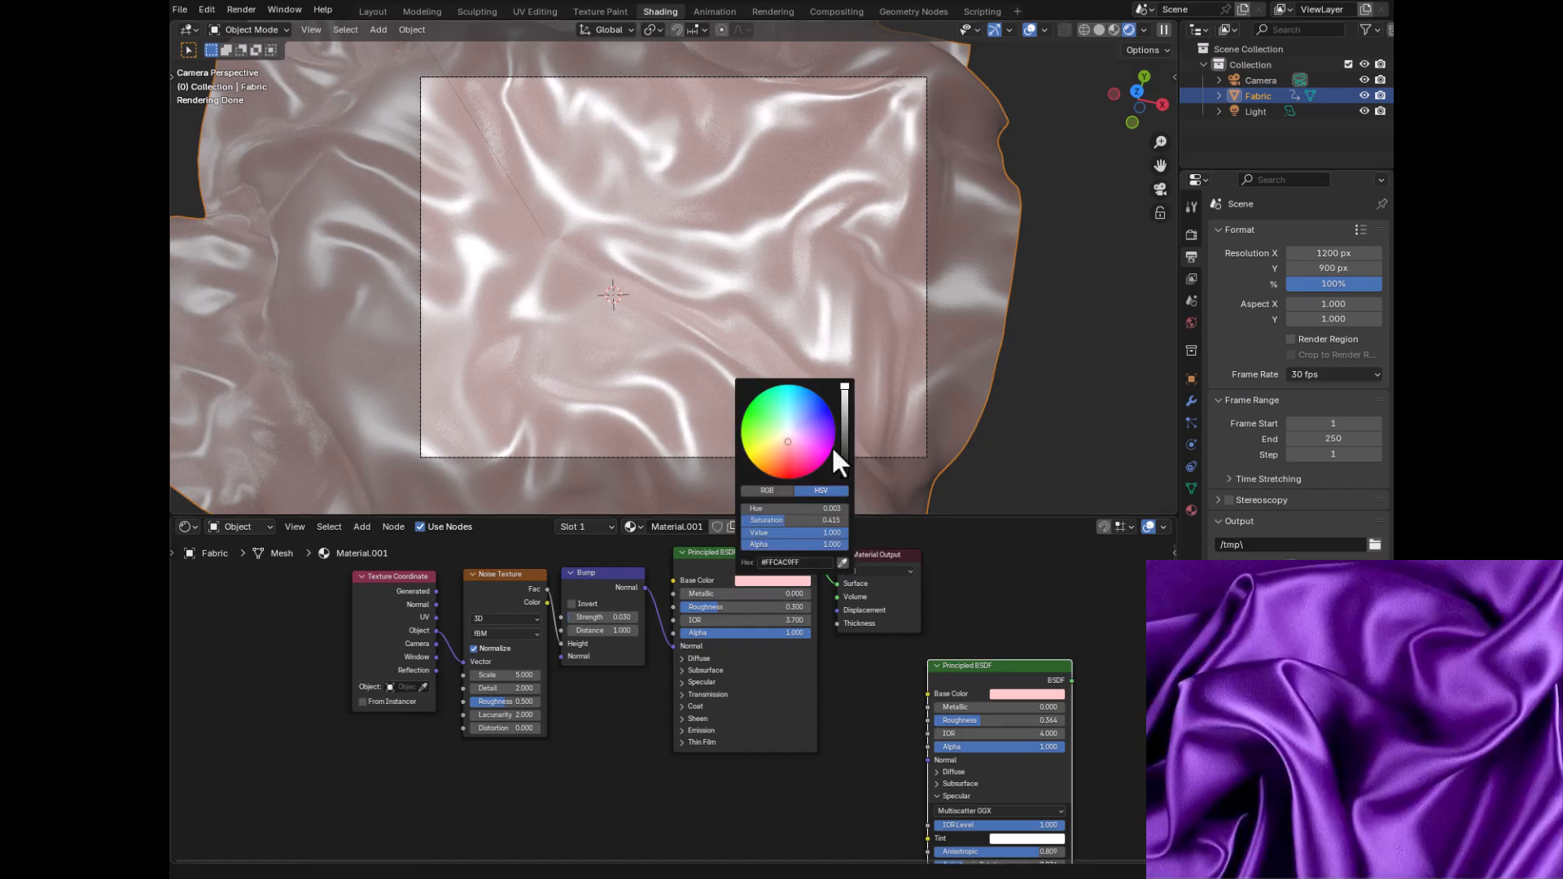
left_click(832, 429)
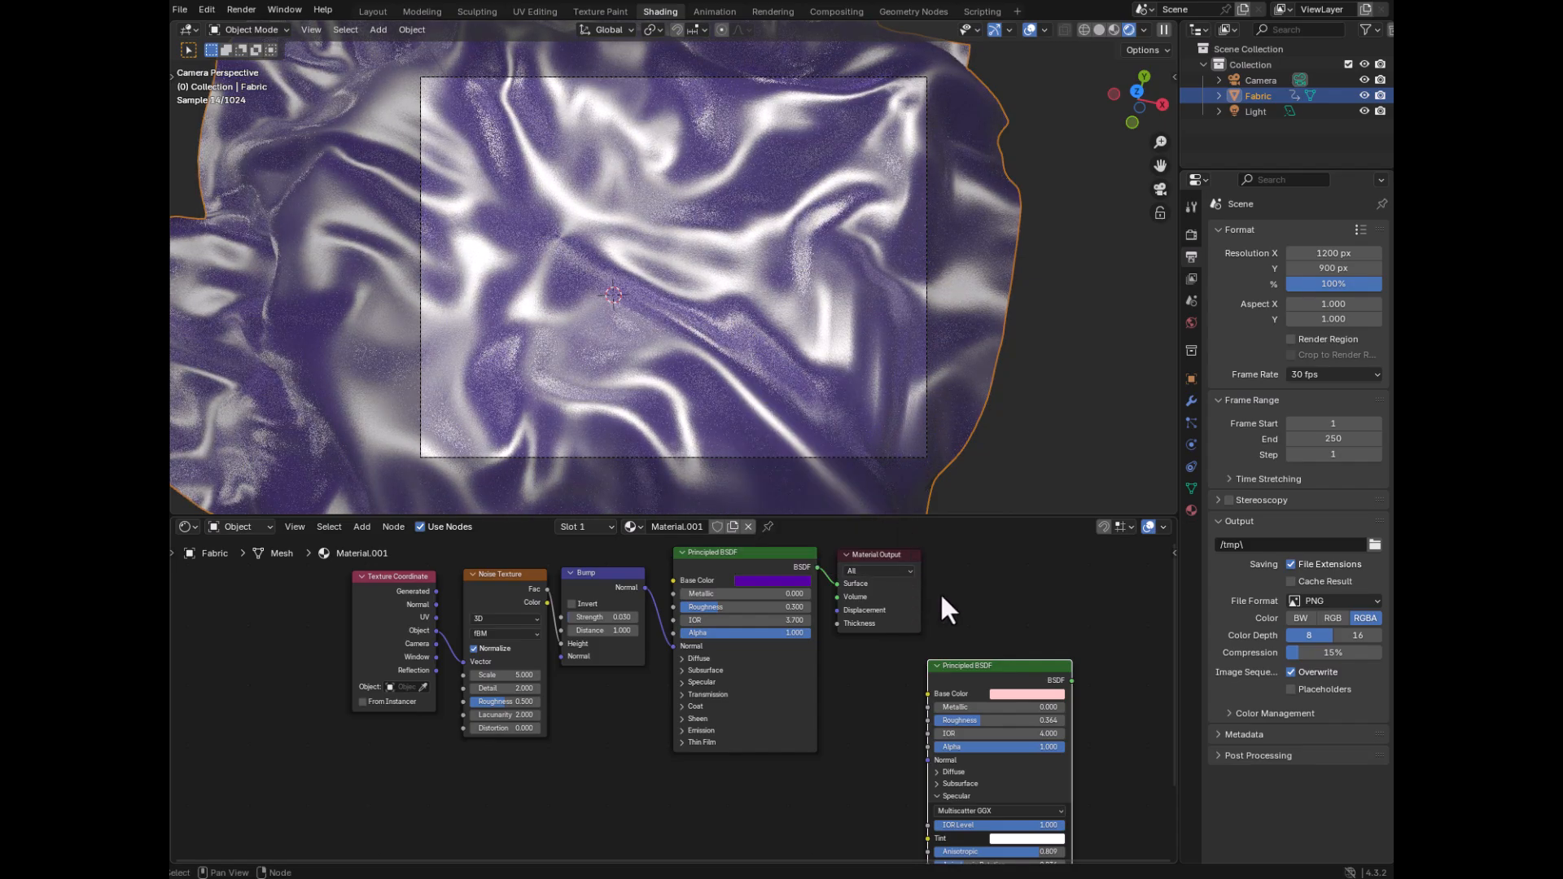
mouse_move(737, 269)
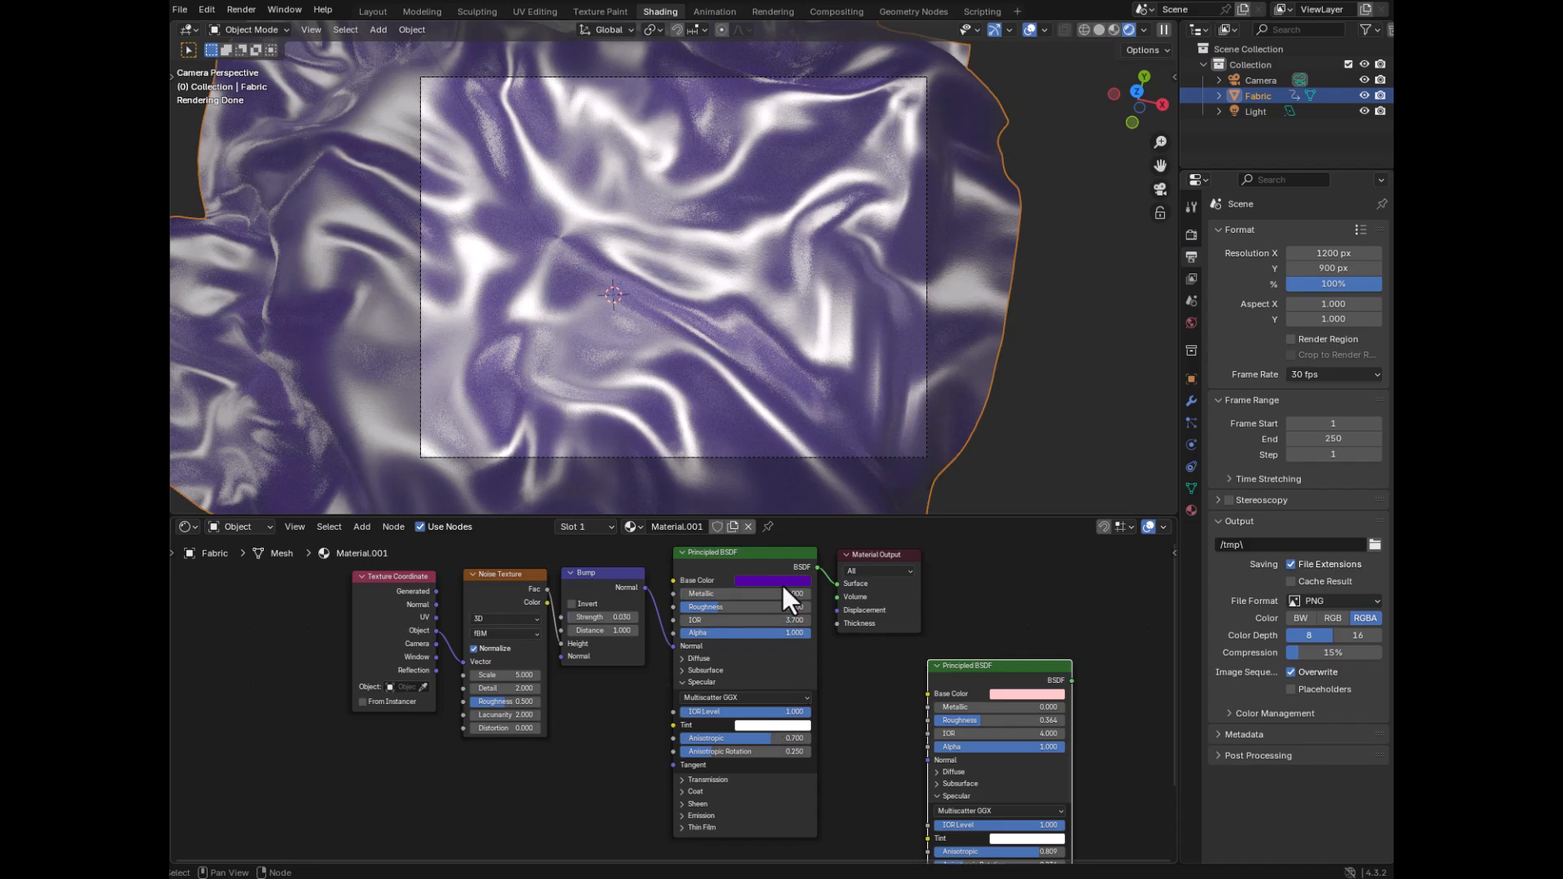
mouse_move(775, 579)
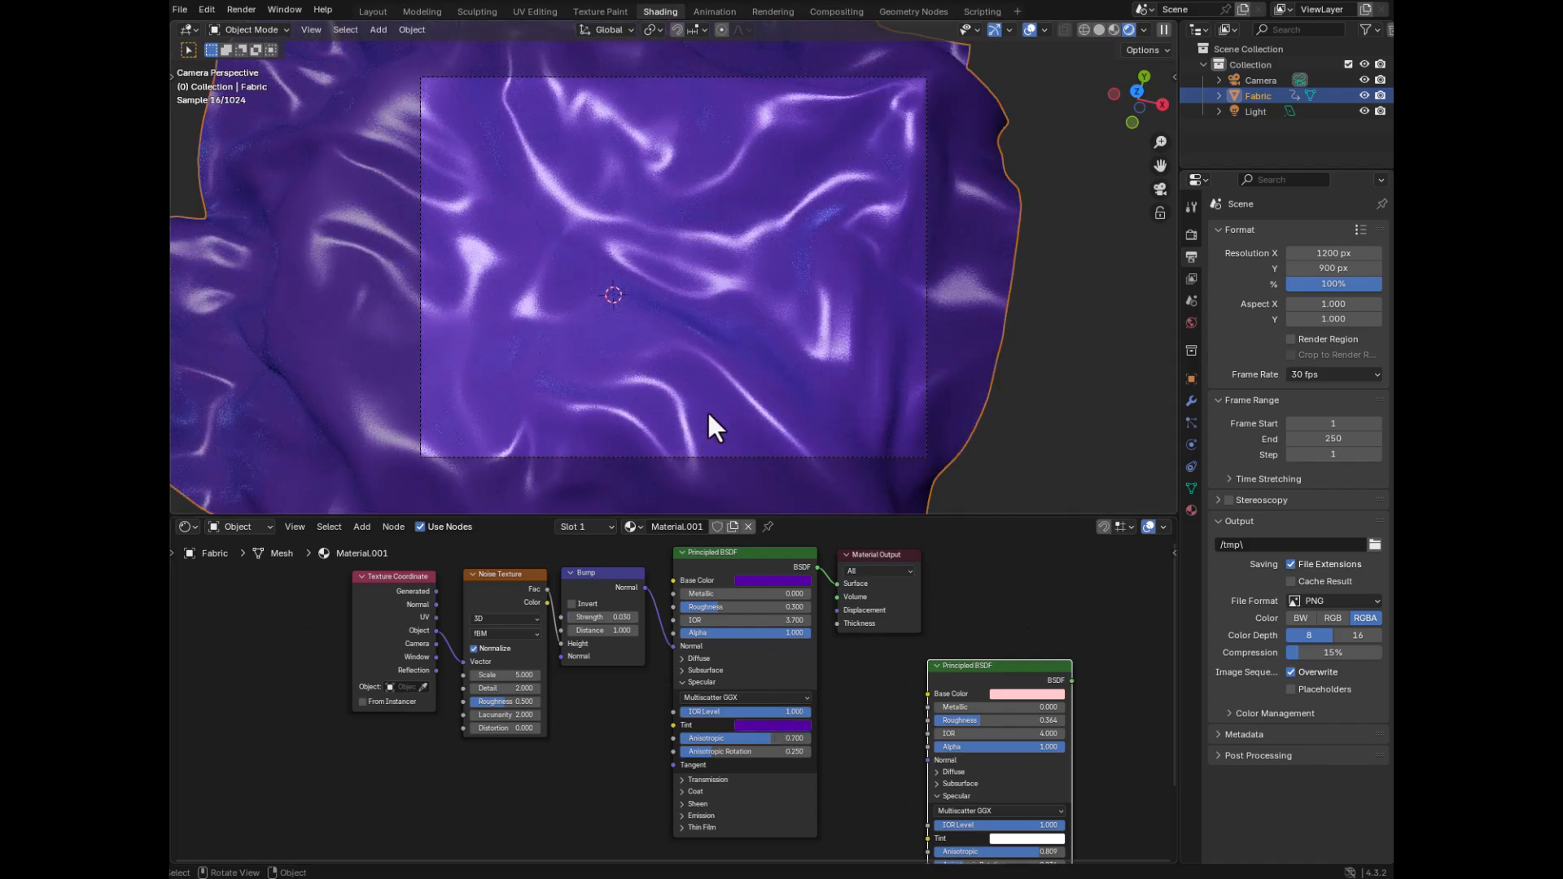
mouse_move(592, 233)
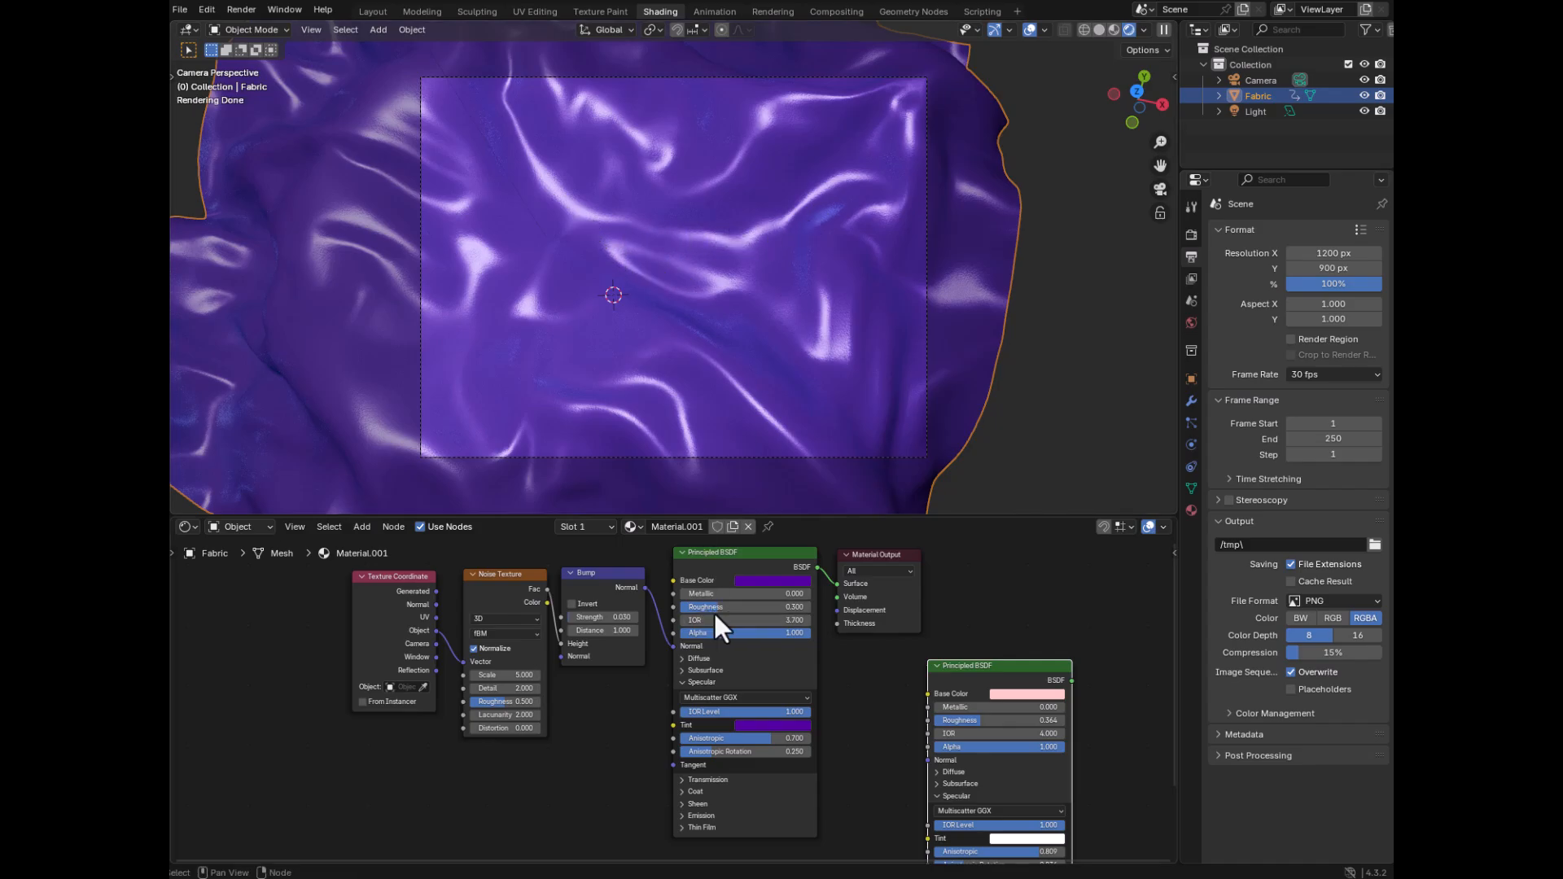
mouse_move(705, 607)
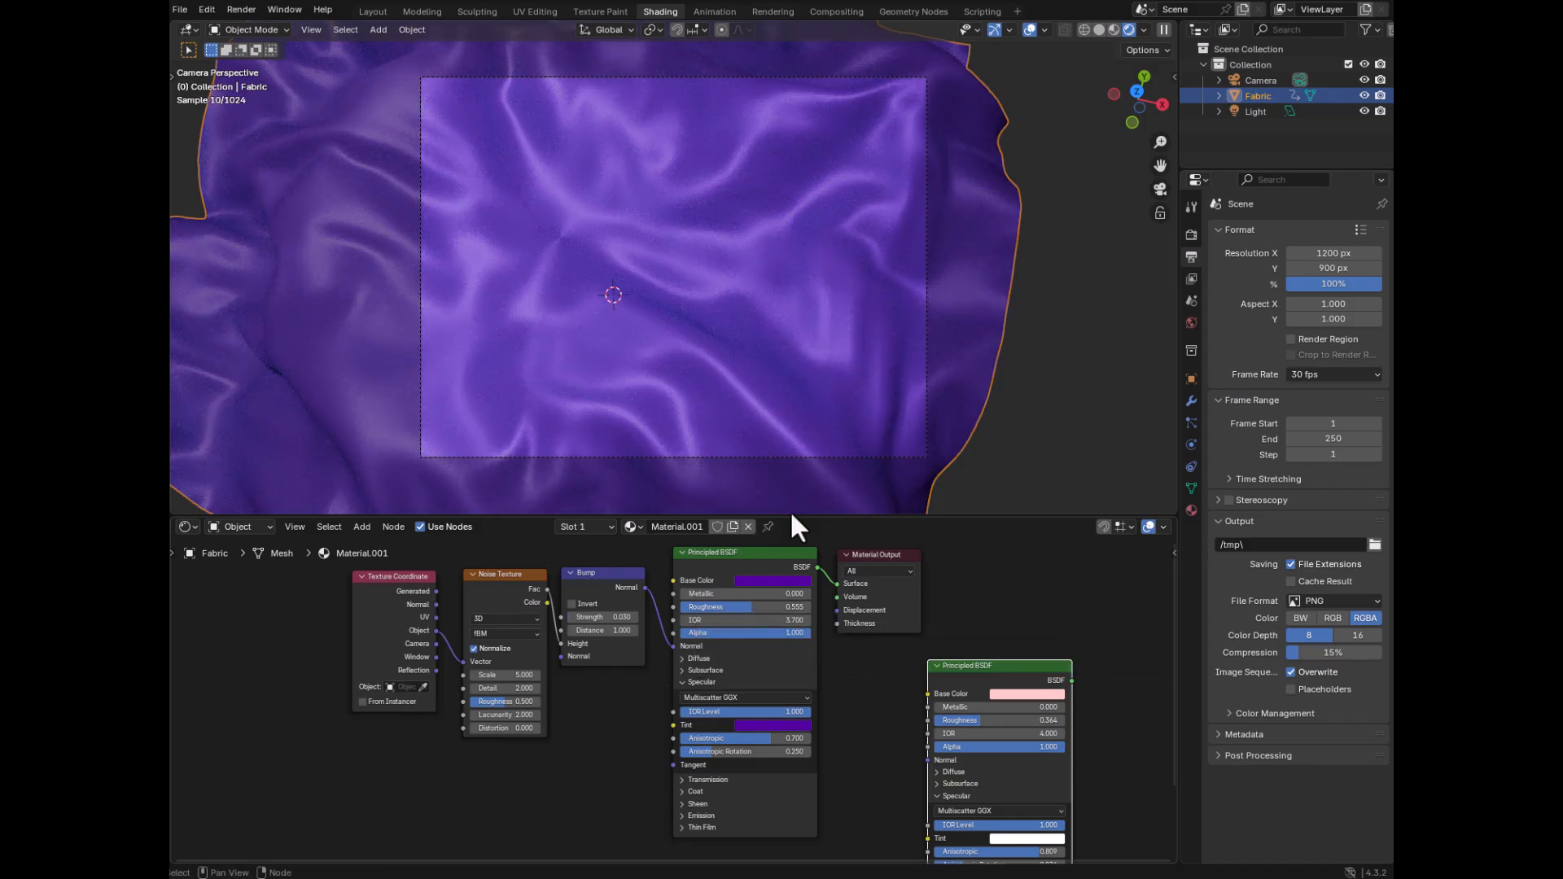
mouse_move(623, 179)
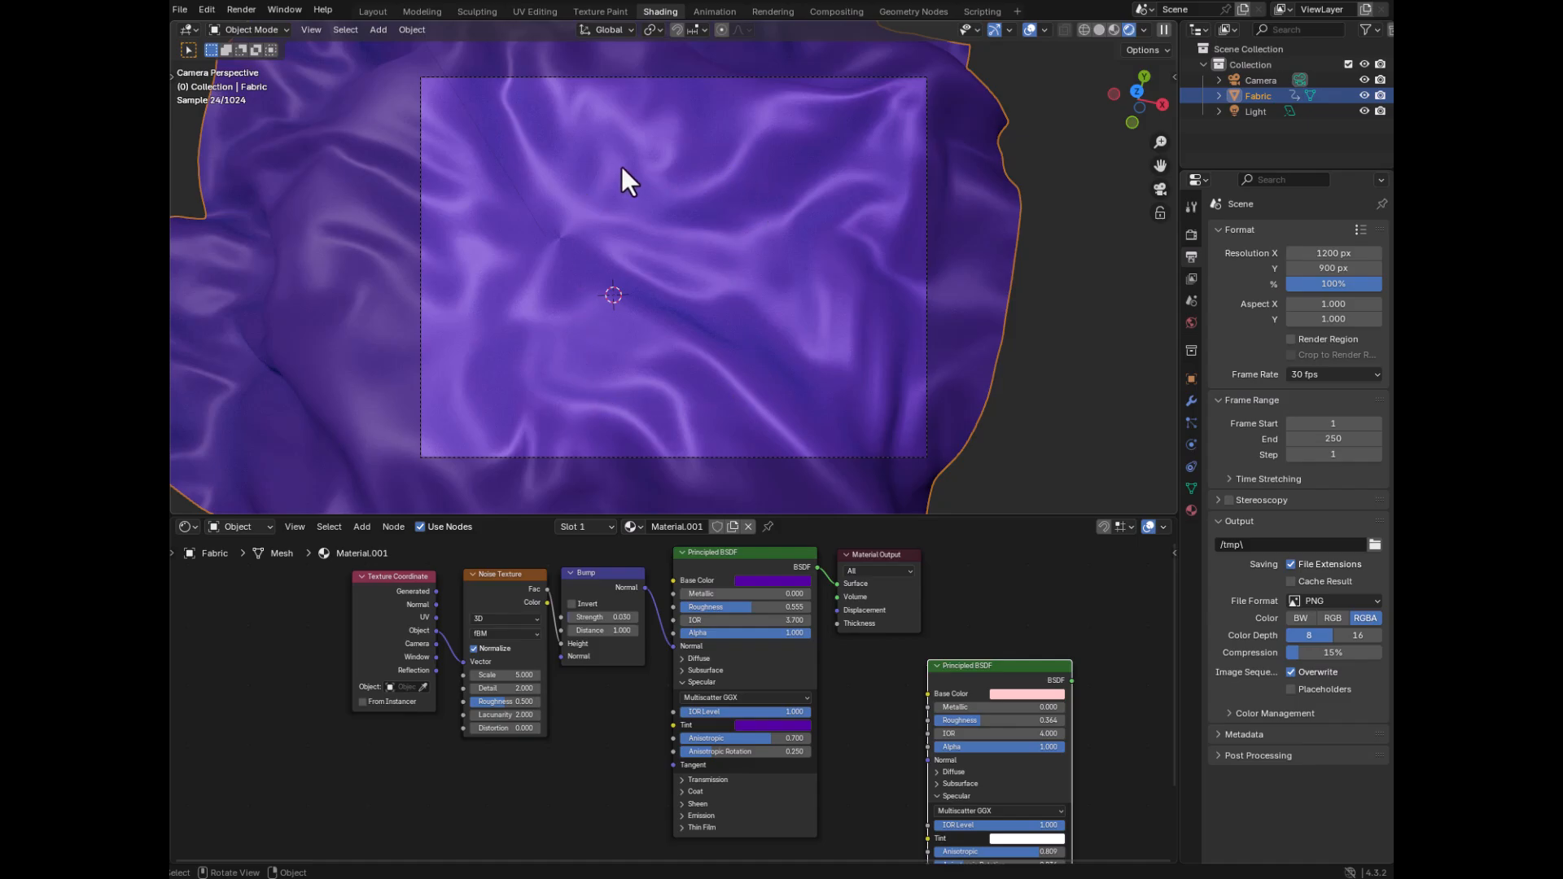